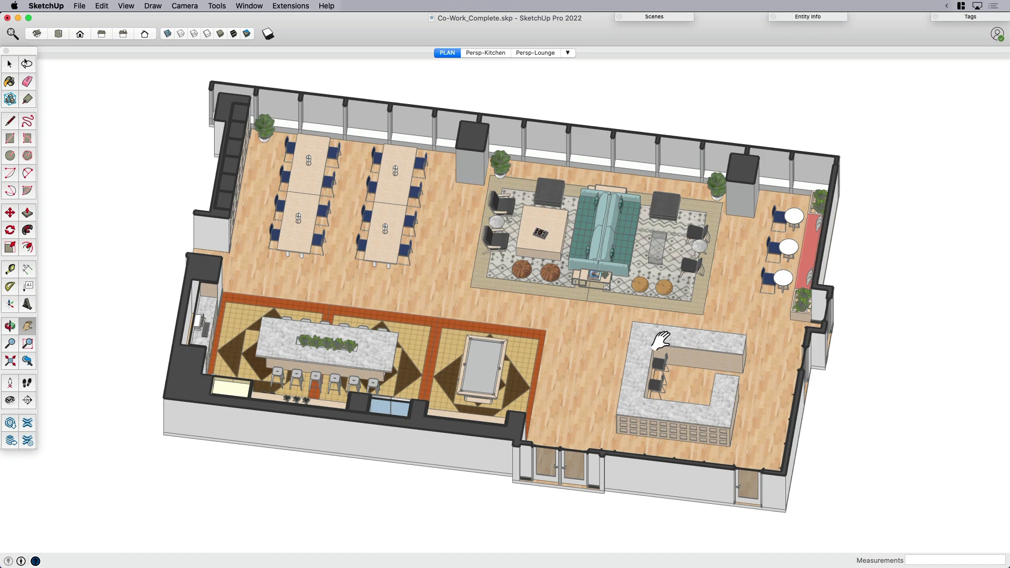
Orbit the plan, visit the Persp-Kitchen scene, then return to the PLAN scene.
{"action": "left_click_drag", "start_coordinate": [657, 338], "coordinate": [467, 361]}
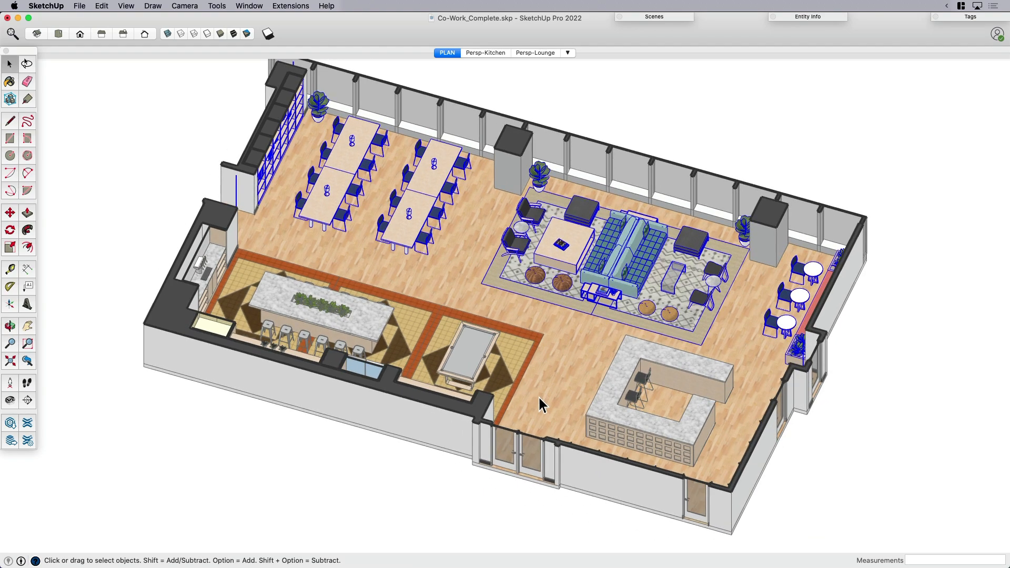
{"action": "mouse_move", "coordinate": [518, 311]}
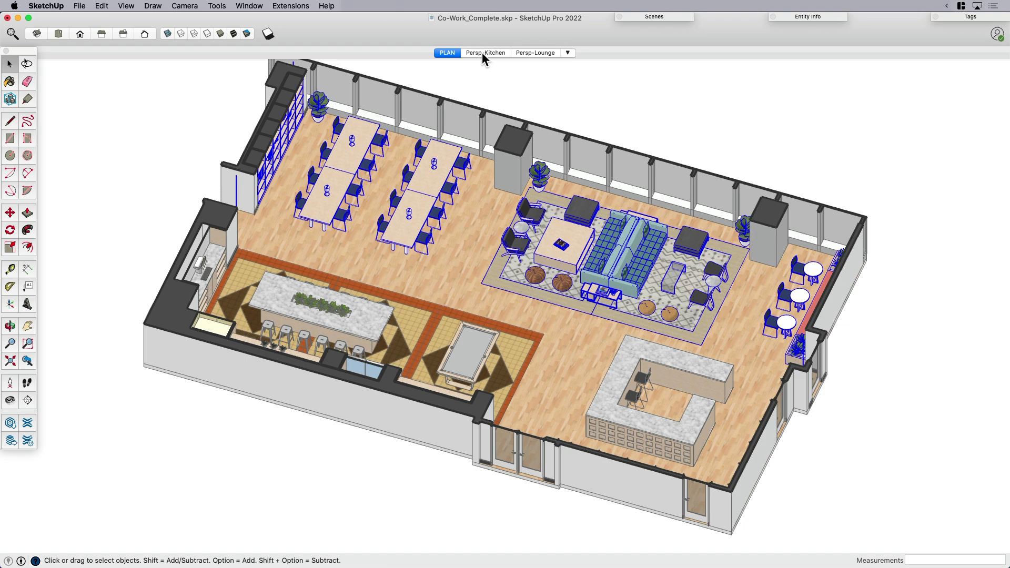
{"action": "left_click", "coordinate": [484, 52]}
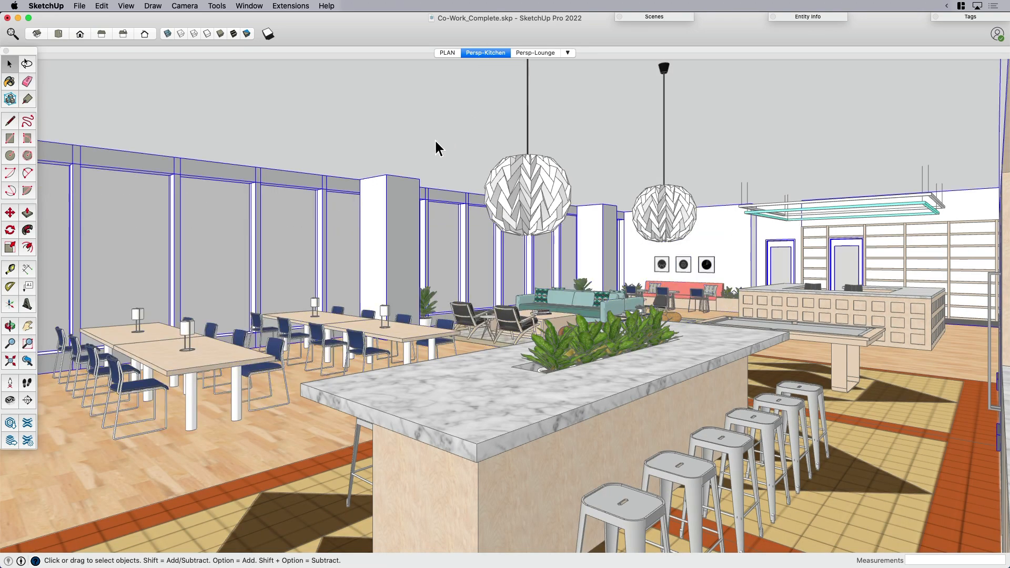
{"action": "mouse_move", "coordinate": [432, 246]}
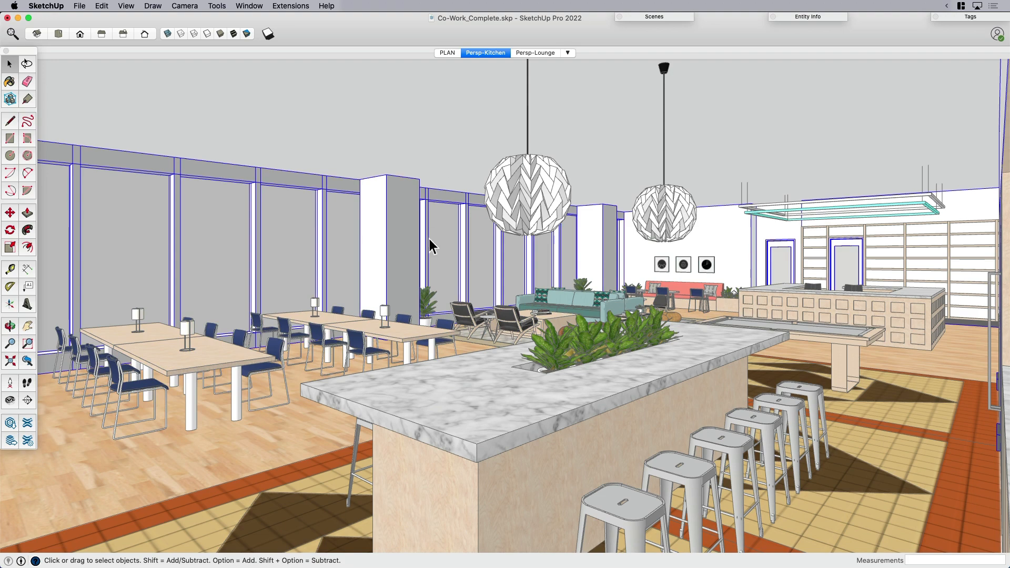
{"action": "mouse_move", "coordinate": [485, 352]}
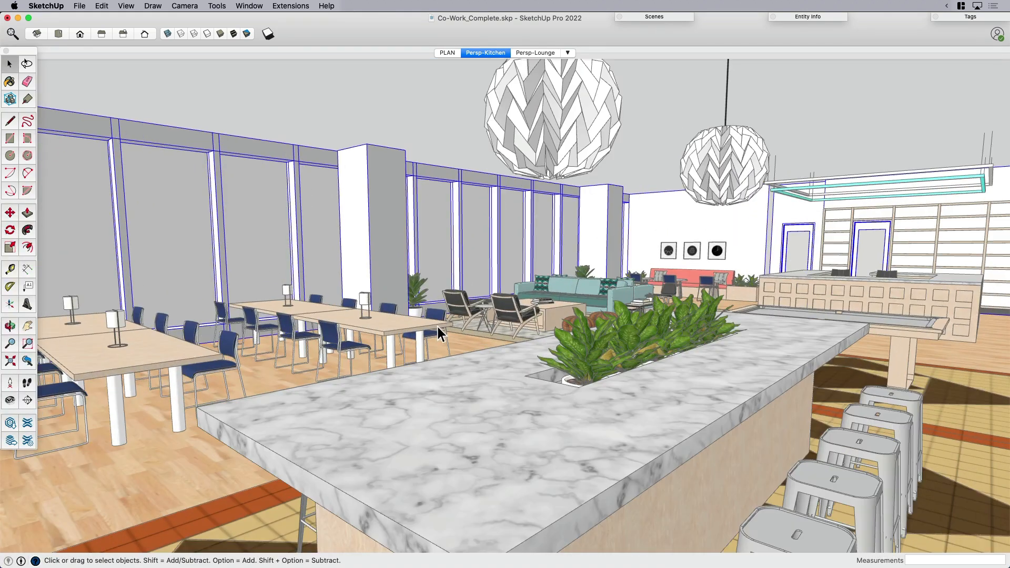
{"action": "left_click_drag", "start_coordinate": [451, 322], "coordinate": [348, 322]}
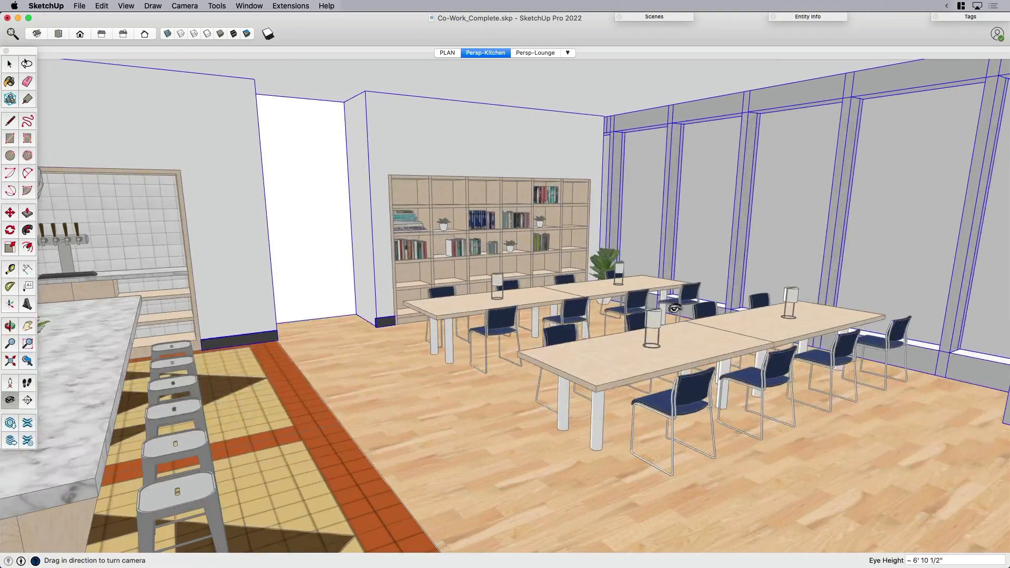
{"action": "left_click", "coordinate": [446, 53]}
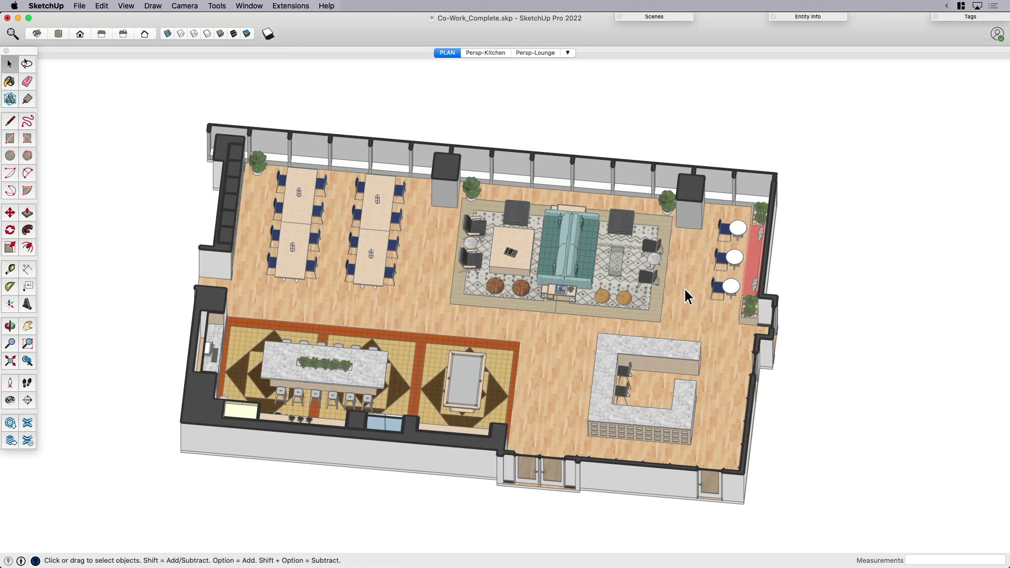
{"action": "mouse_move", "coordinate": [672, 285]}
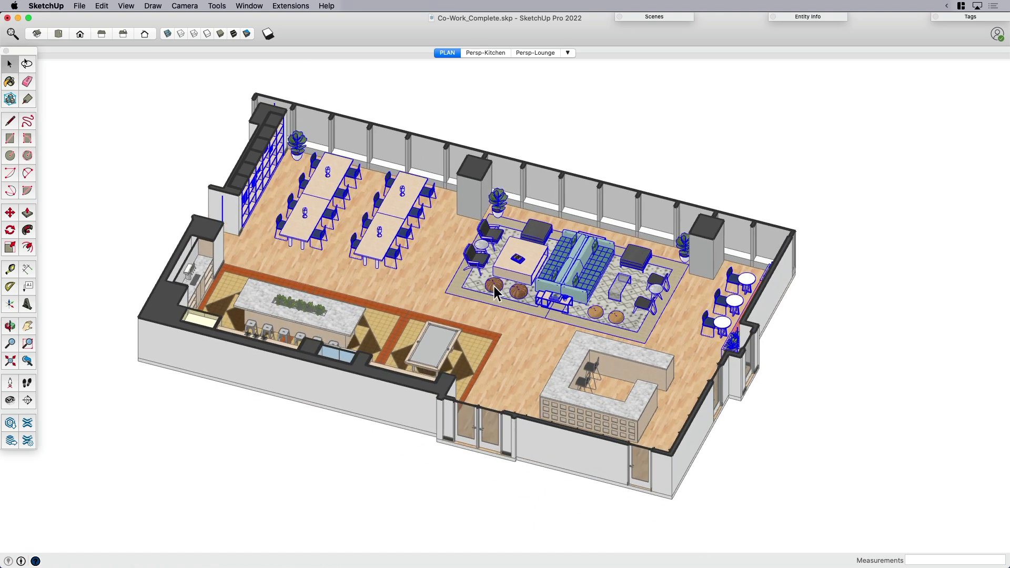
Select the desk tables and shelving and bring in the alternative furniture from the Edit menu.
{"action": "right_click", "coordinate": [496, 293]}
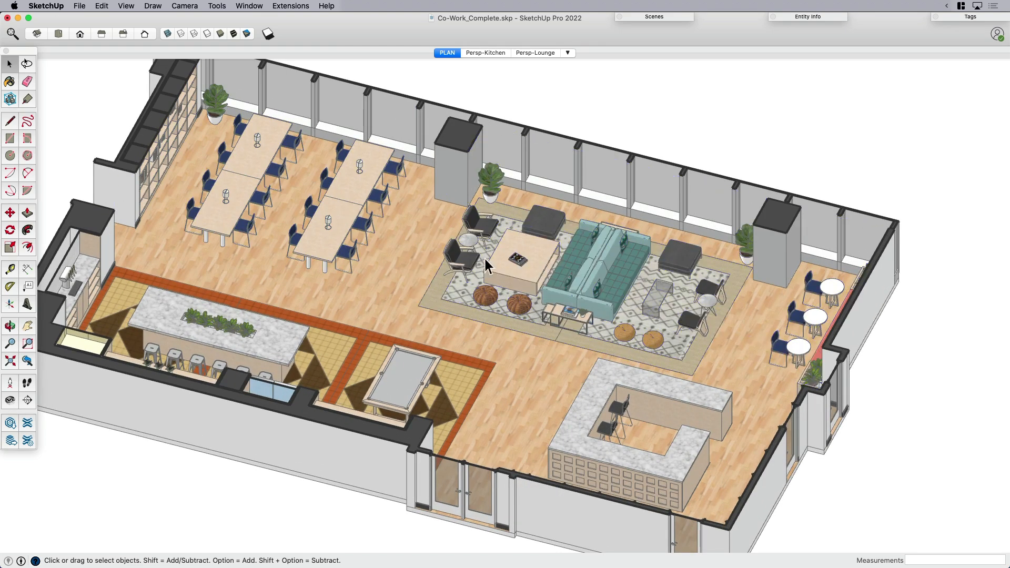
{"action": "left_click", "coordinate": [263, 168]}
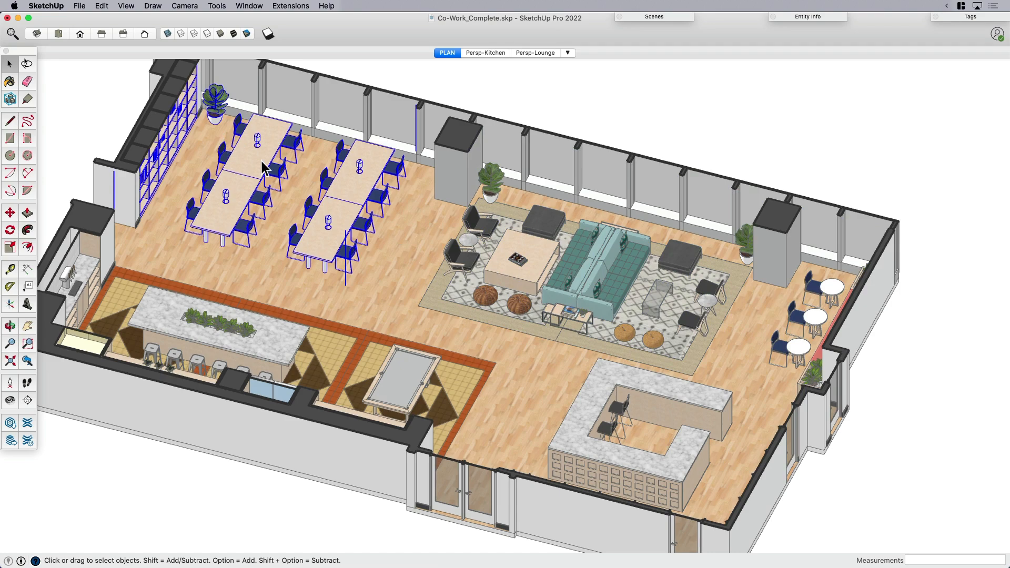
{"action": "mouse_move", "coordinate": [332, 233]}
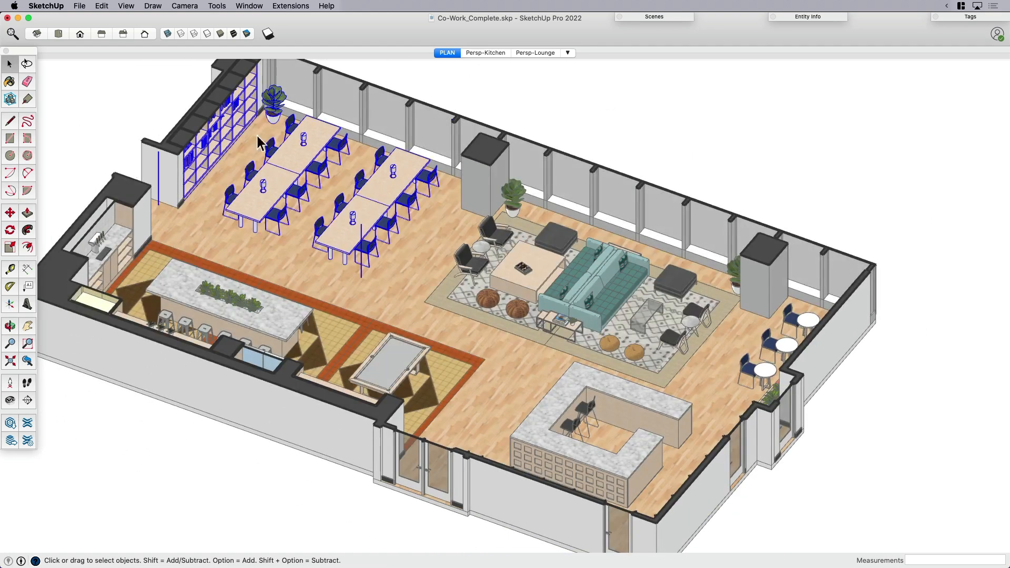
{"action": "mouse_move", "coordinate": [309, 187]}
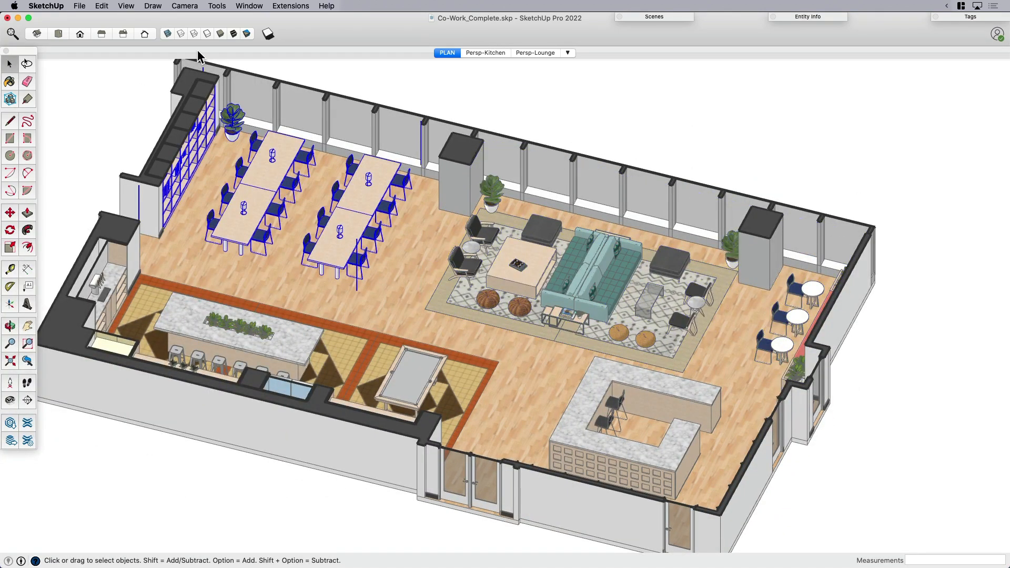
{"action": "left_click", "coordinate": [185, 6]}
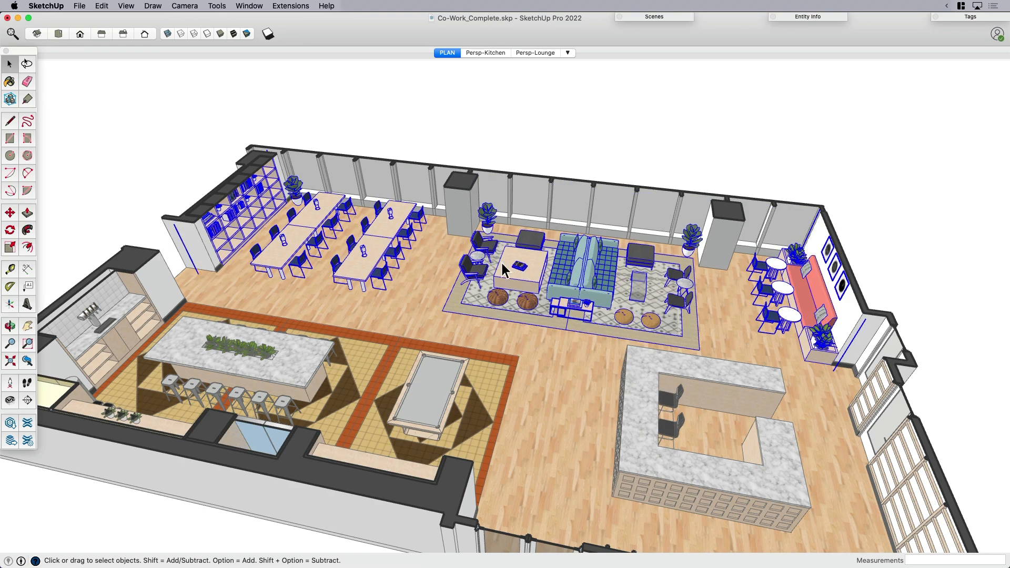
{"action": "mouse_move", "coordinate": [146, 57]}
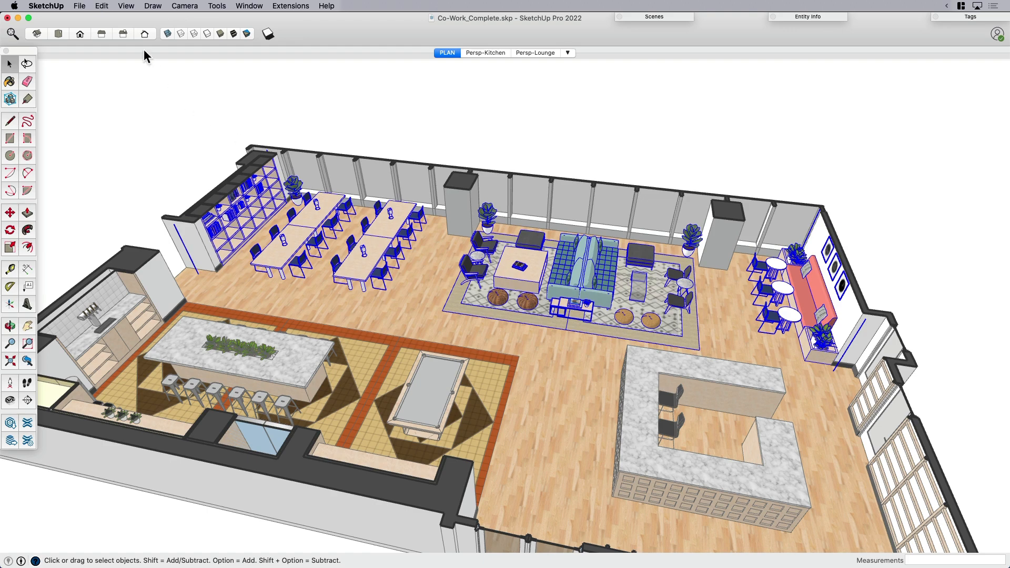
{"action": "left_click", "coordinate": [101, 6]}
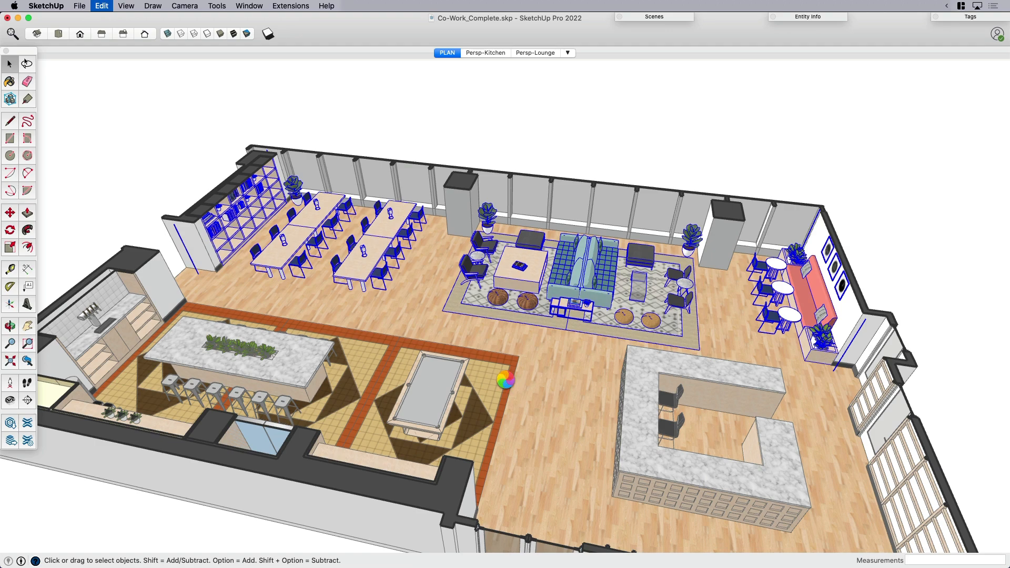
{"action": "left_click", "coordinate": [509, 387]}
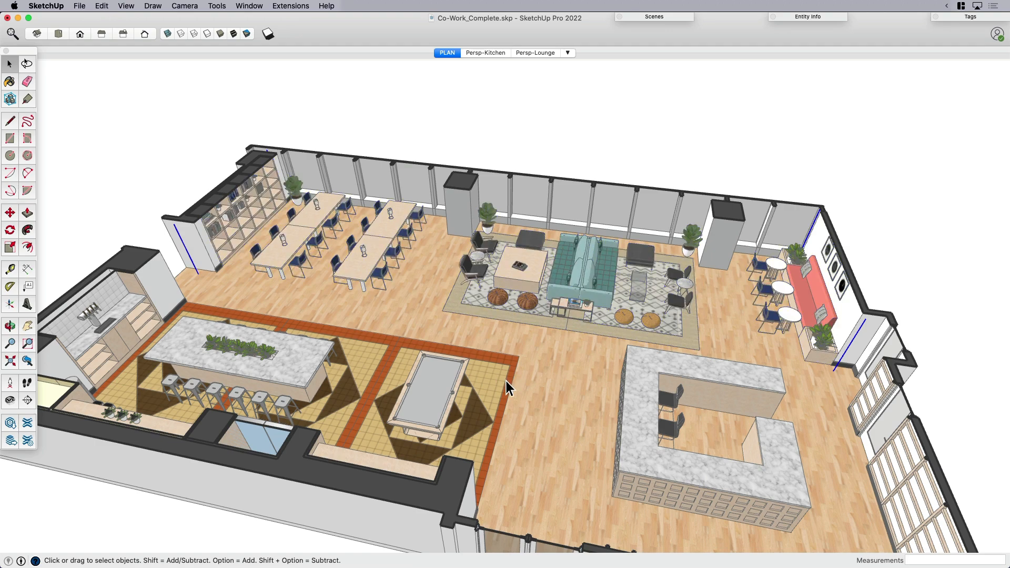
{"action": "mouse_move", "coordinate": [530, 276]}
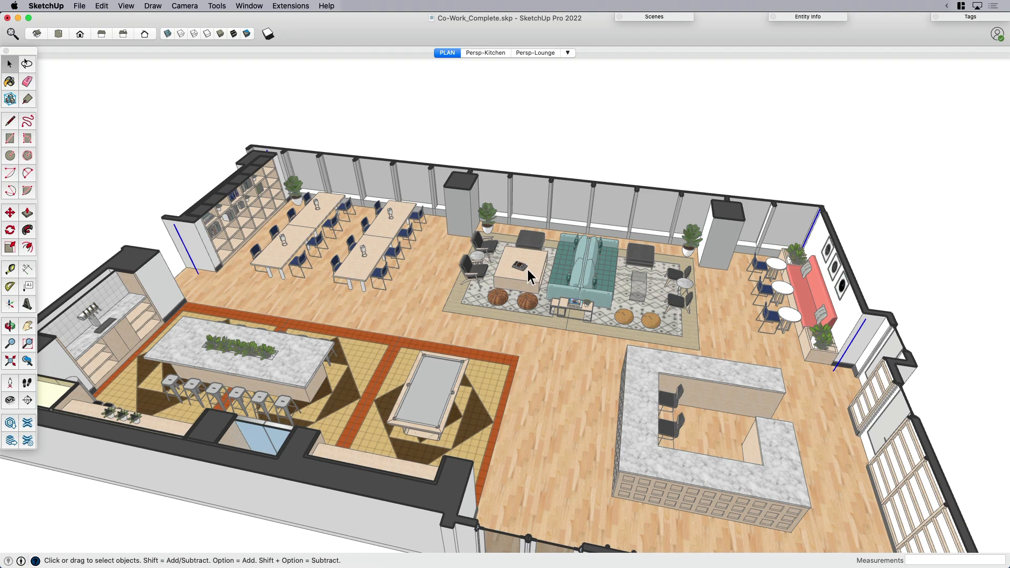
{"action": "mouse_move", "coordinate": [533, 274]}
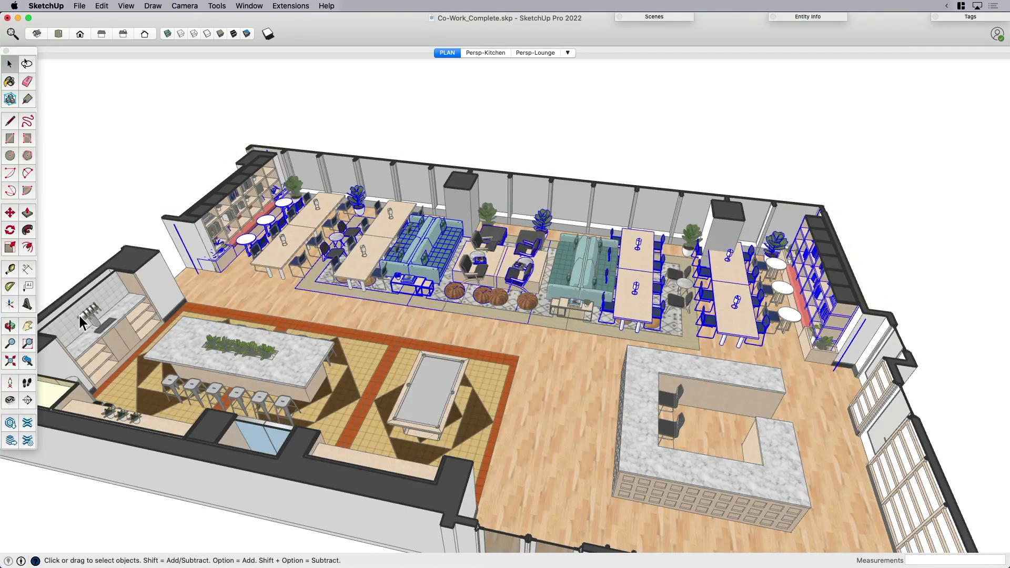
{"action": "mouse_move", "coordinate": [613, 136]}
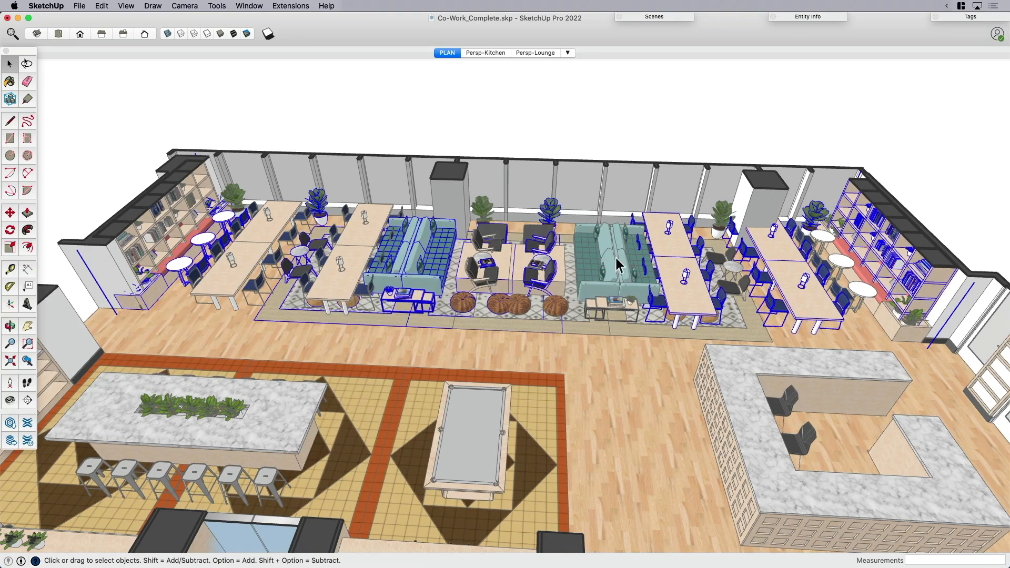
{"action": "mouse_move", "coordinate": [599, 274]}
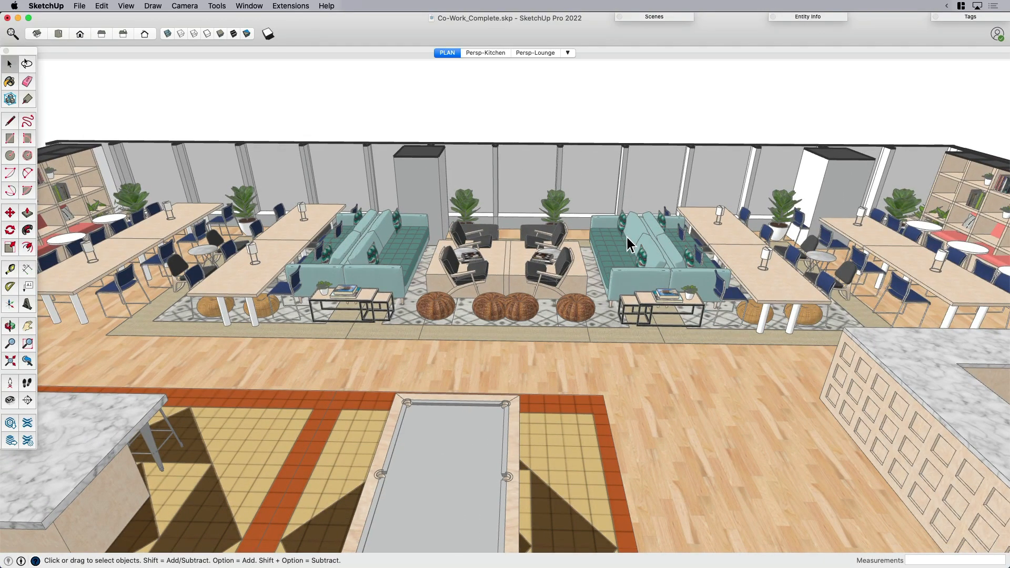
Add Alt-1 and Alt-2 tags in the Tags panel and select the alternative furniture group.
{"action": "left_click", "coordinate": [970, 17]}
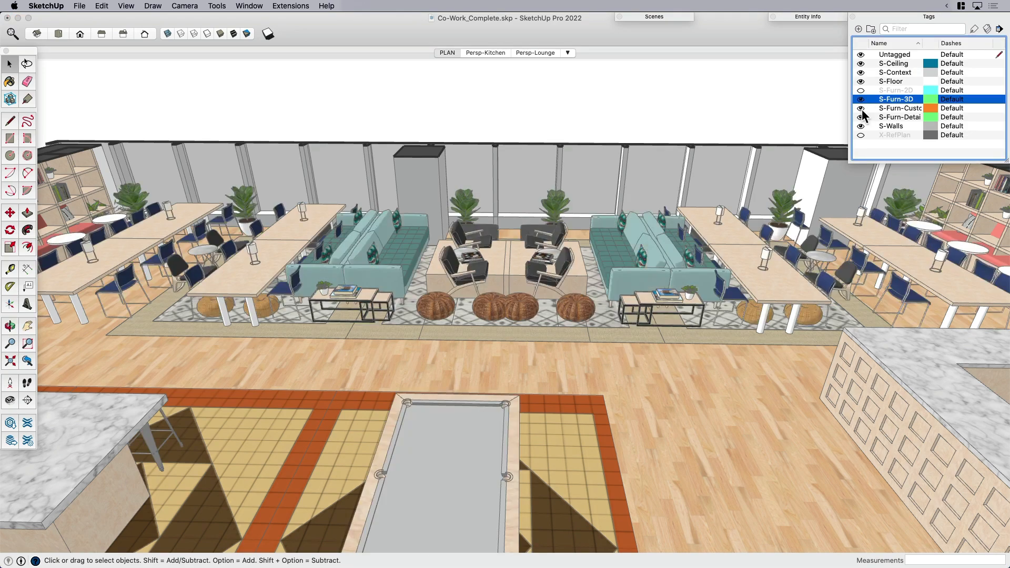
{"action": "left_click", "coordinate": [861, 118]}
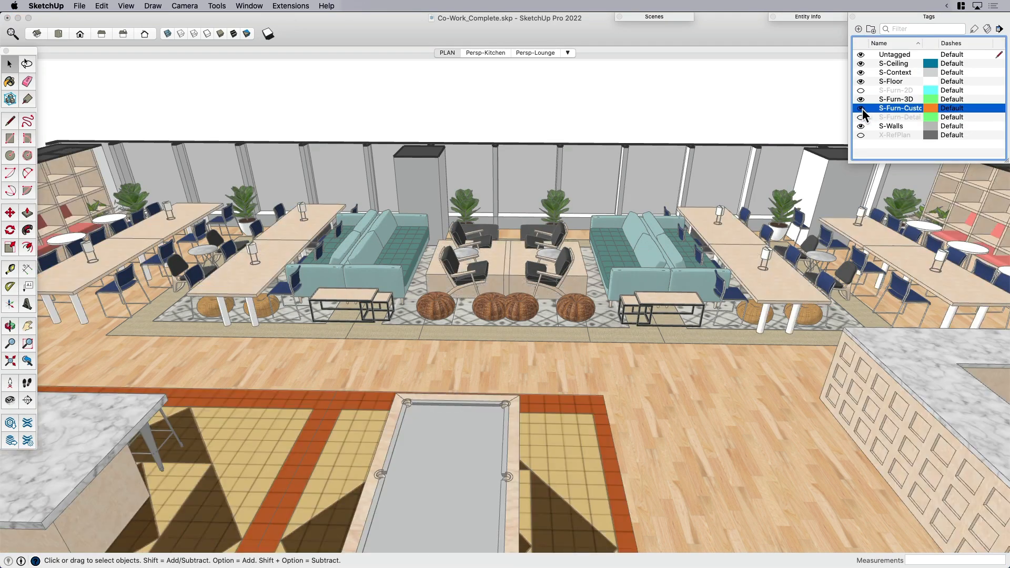
{"action": "left_click", "coordinate": [861, 118]}
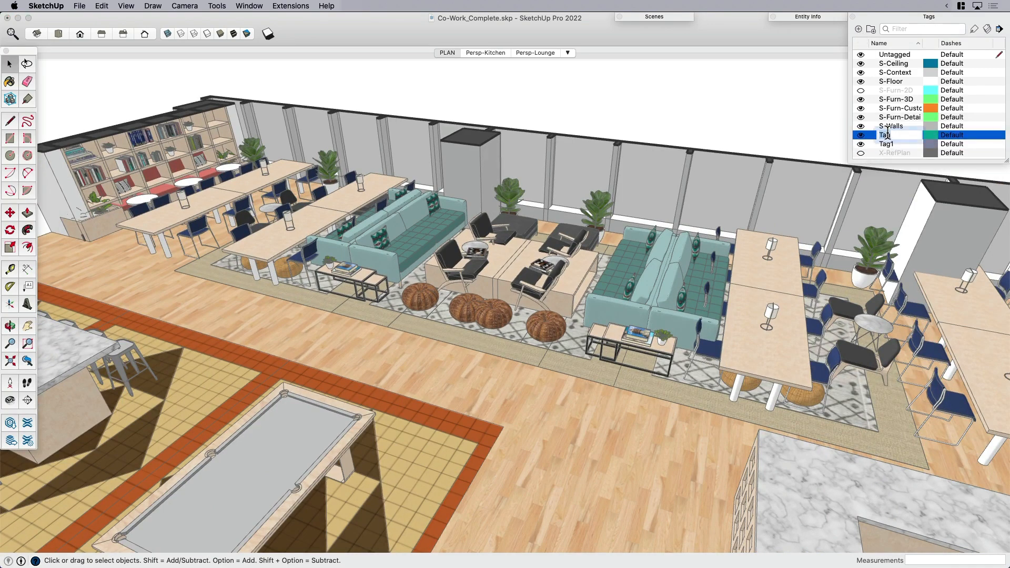
{"action": "type", "text": "Alt-2"}
{"action": "type", "text": "Alt-1"}
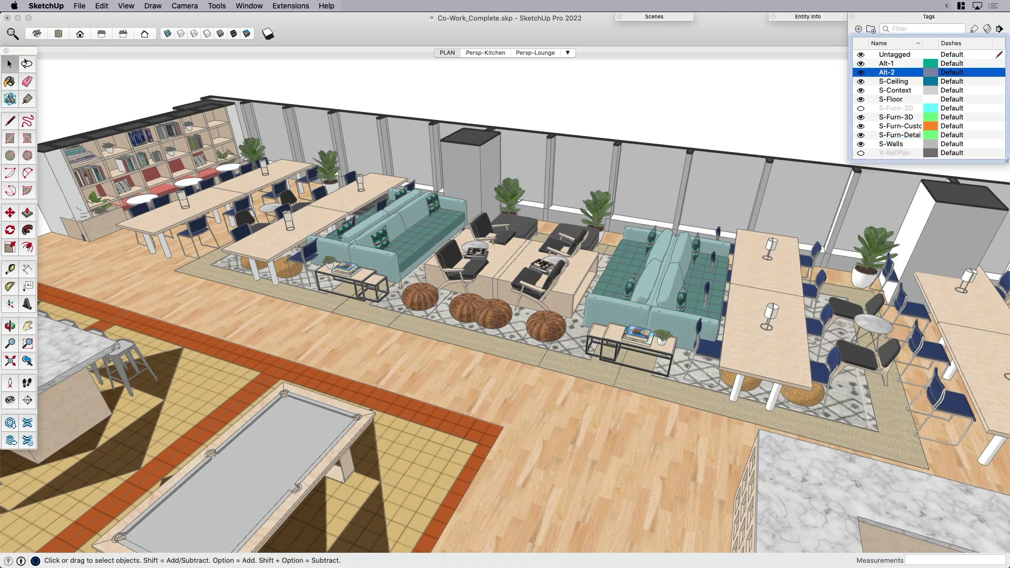
{"action": "left_click", "coordinate": [447, 53]}
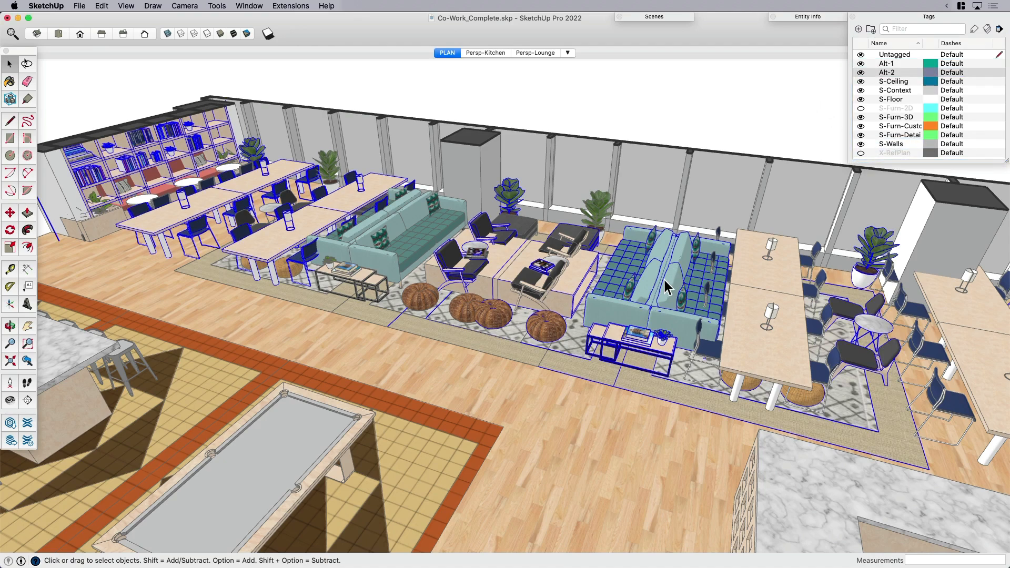
{"action": "mouse_move", "coordinate": [751, 113]}
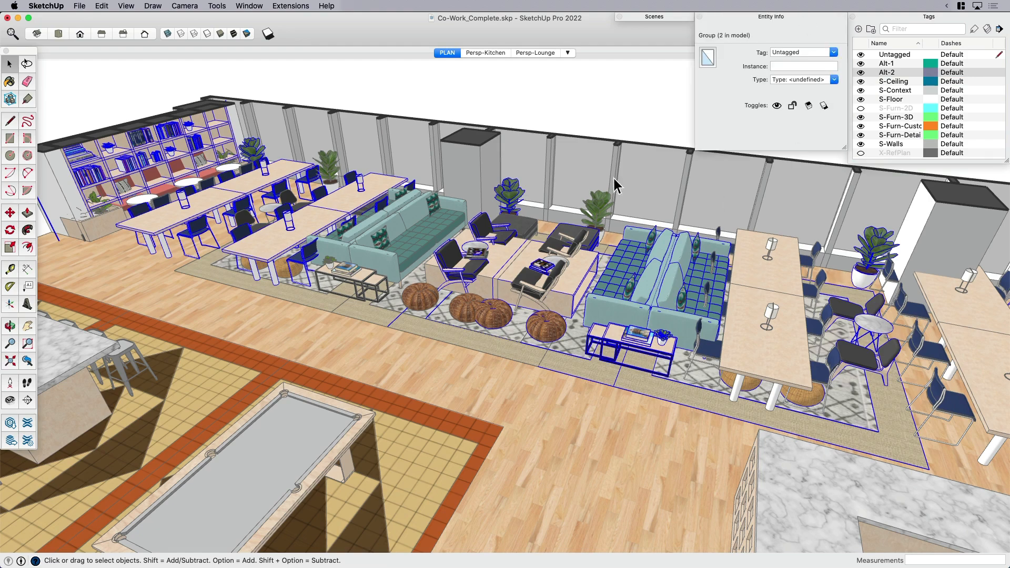
Assign the selected alternative group to the Alt-1 tag, then select the original lounge group.
{"action": "left_click", "coordinate": [833, 52]}
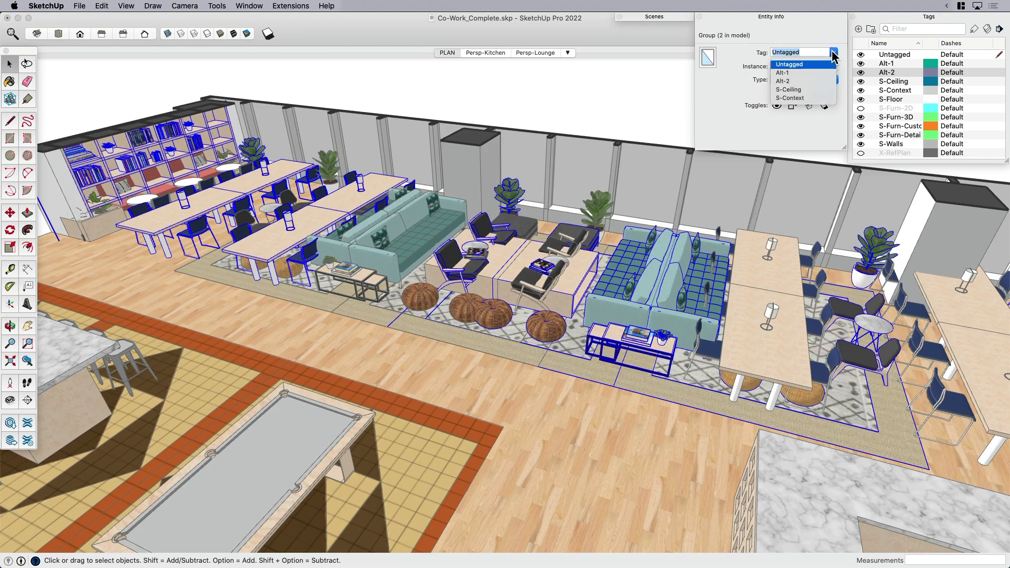
{"action": "left_click", "coordinate": [783, 72]}
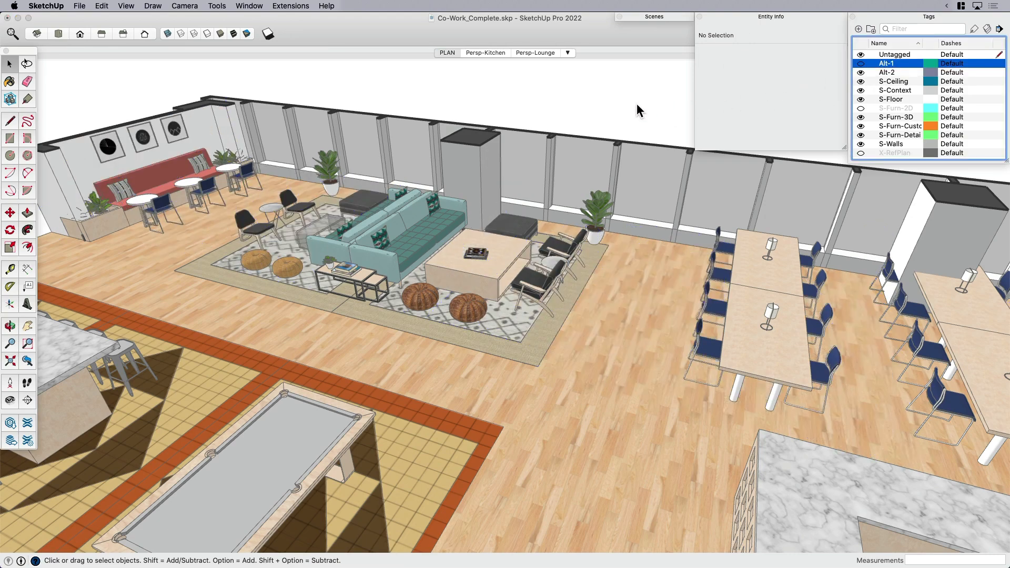
{"action": "left_click", "coordinate": [405, 232]}
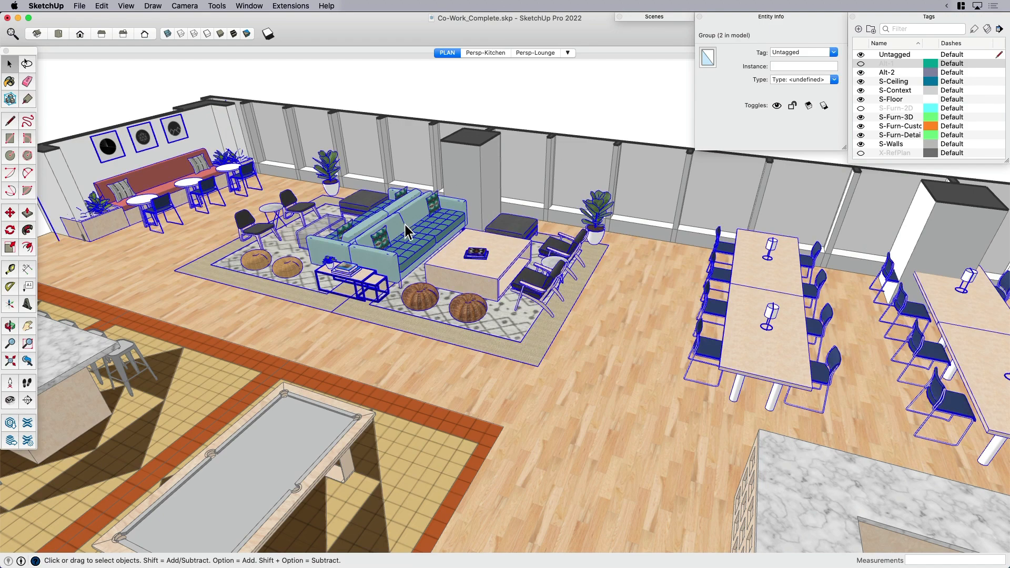
{"action": "mouse_move", "coordinate": [889, 352]}
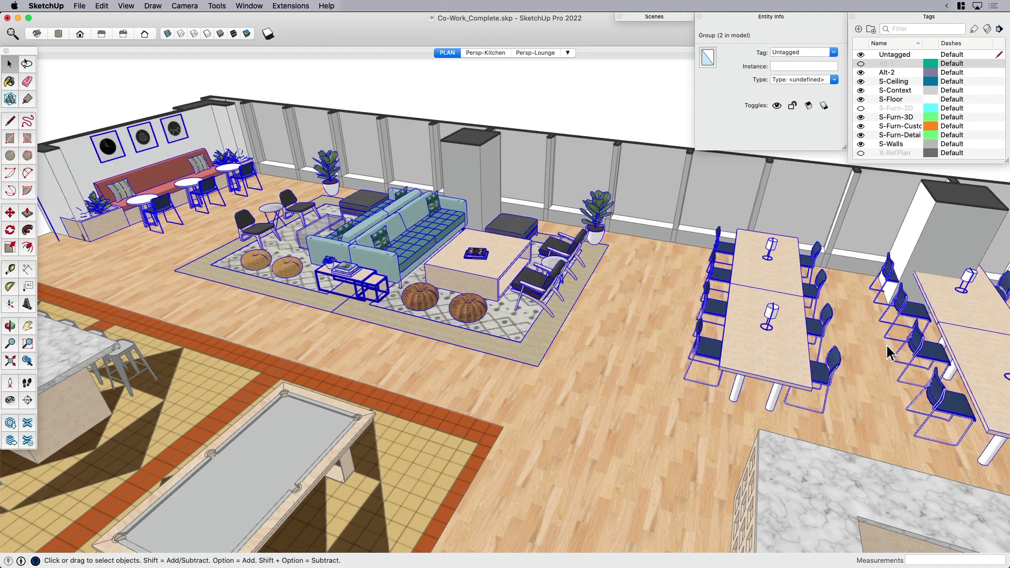
{"action": "mouse_move", "coordinate": [835, 169]}
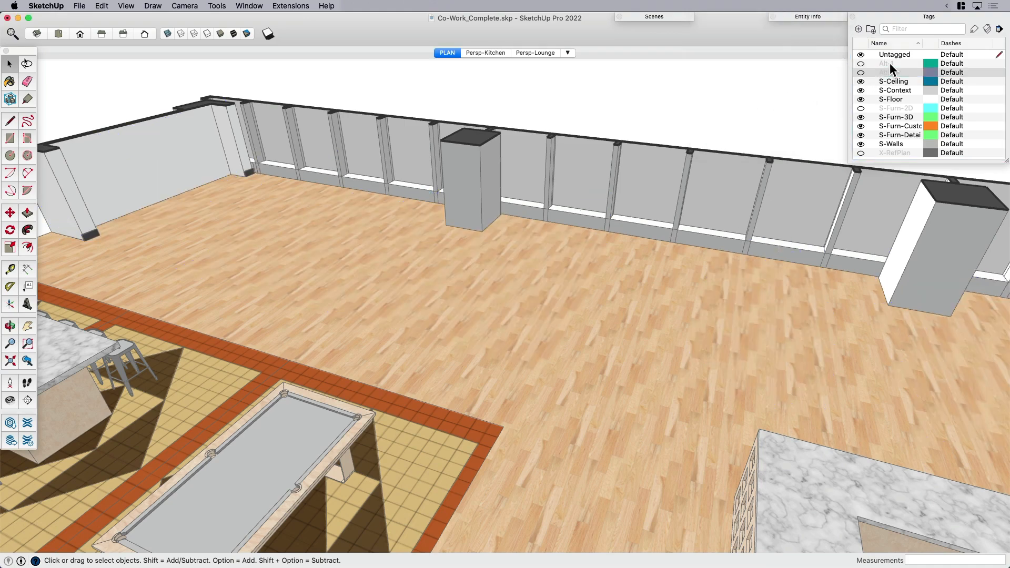
Toggle Alt-1 and Alt-2 tag visibility to compare, leaving Alt-1 shown and Alt-2 hidden.
{"action": "left_click", "coordinate": [861, 63]}
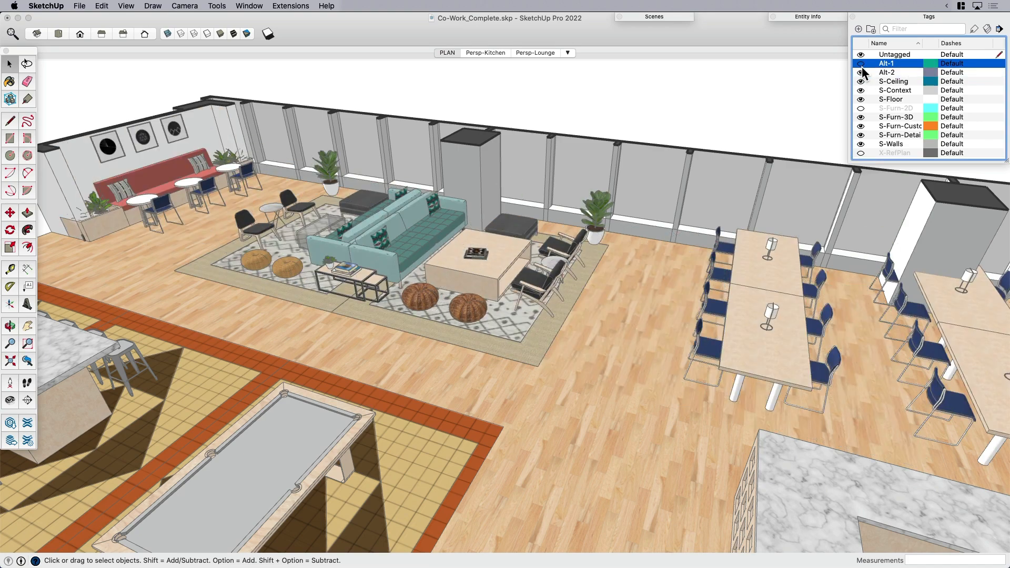
{"action": "left_click", "coordinate": [861, 63]}
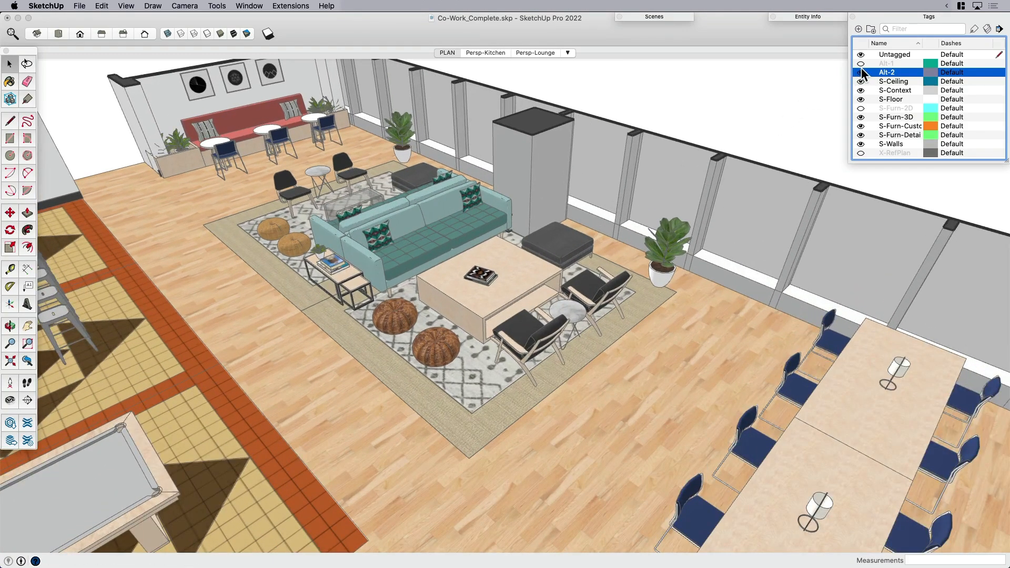
{"action": "left_click", "coordinate": [861, 63]}
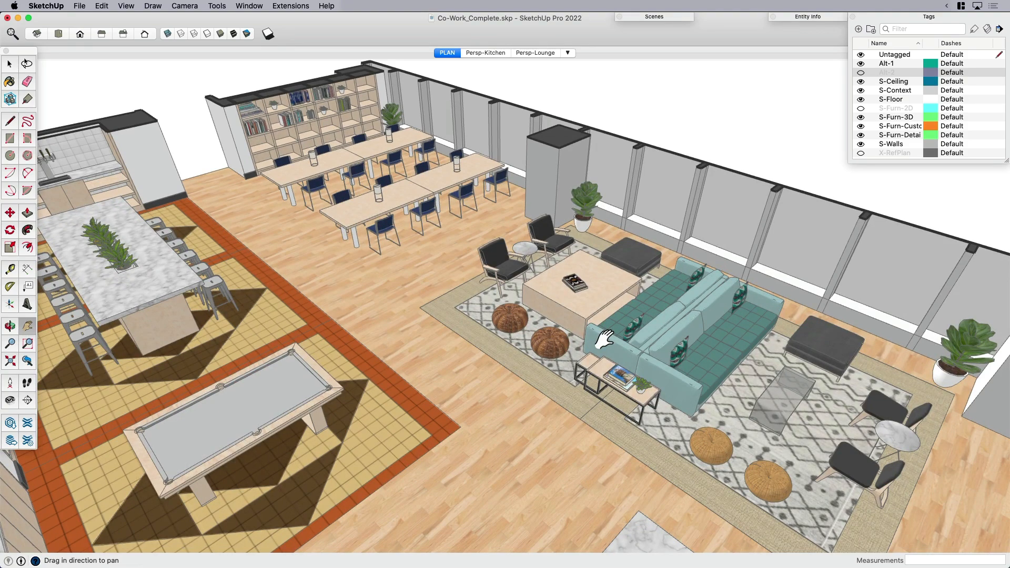
{"action": "left_click", "coordinate": [861, 72]}
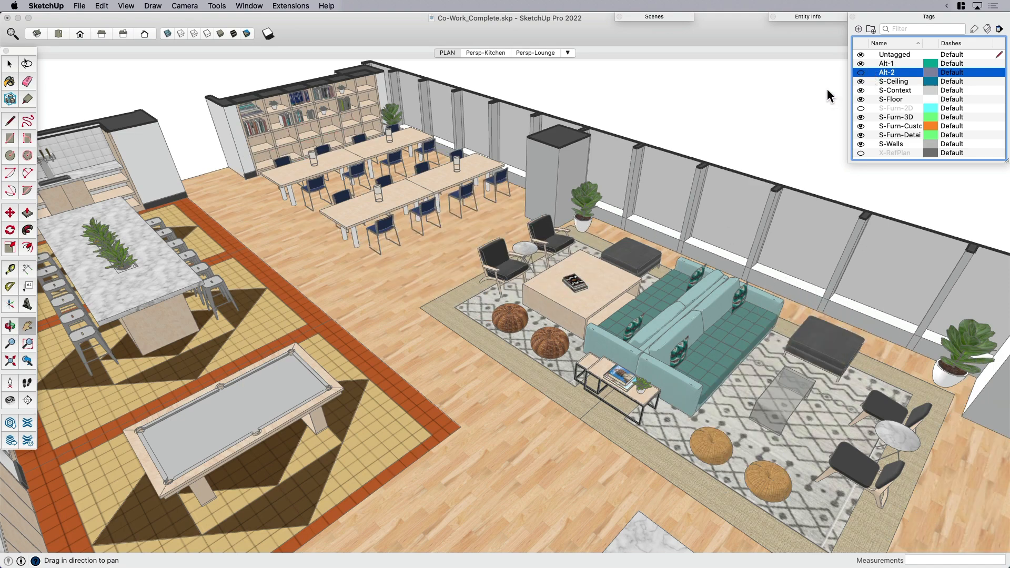
{"action": "mouse_move", "coordinate": [582, 179]}
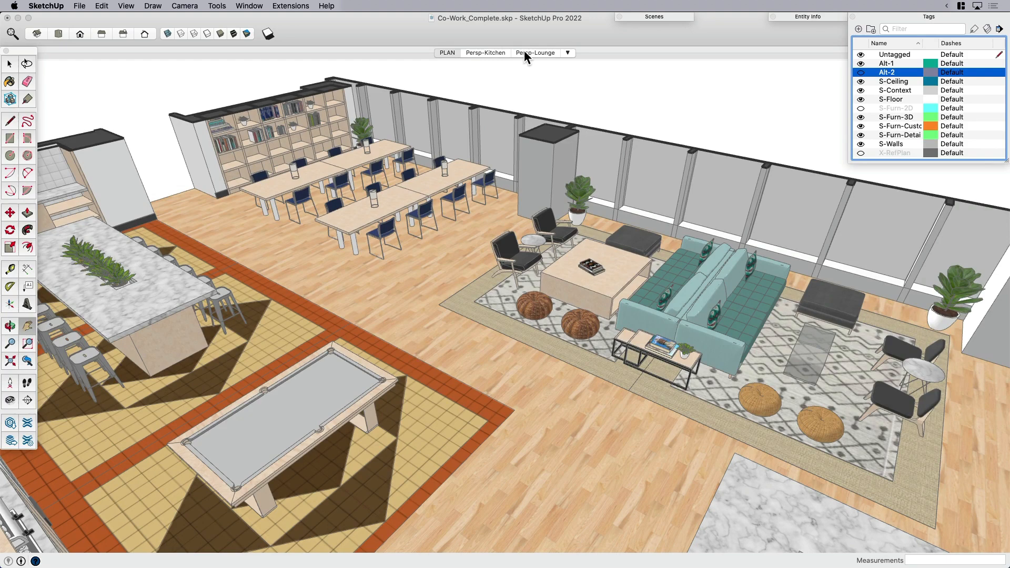
From the Persp-Lounge view, add a scene named Alt-1 and hide the Alt-2 furniture.
{"action": "left_click", "coordinate": [535, 53]}
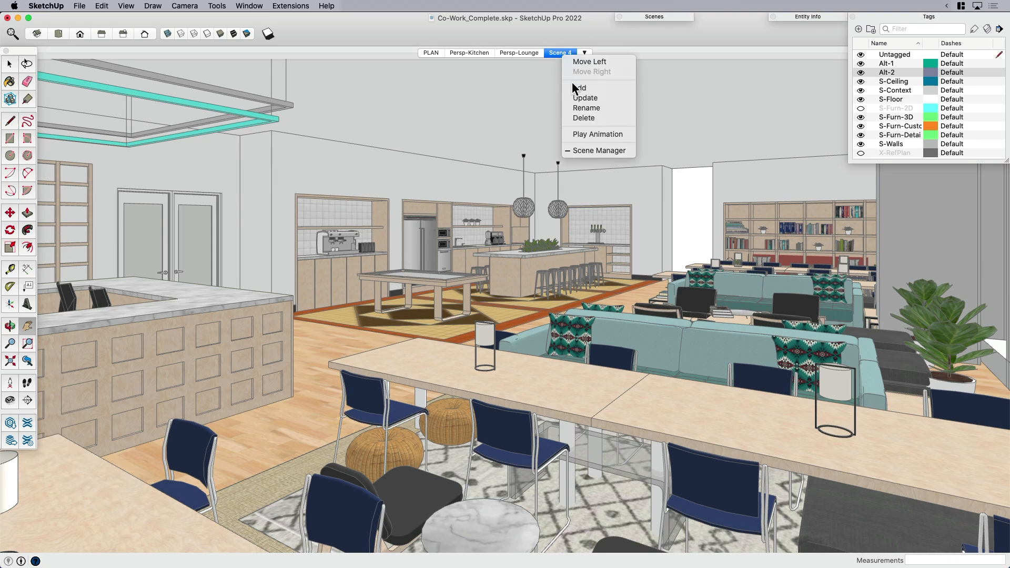
{"action": "left_click", "coordinate": [586, 109]}
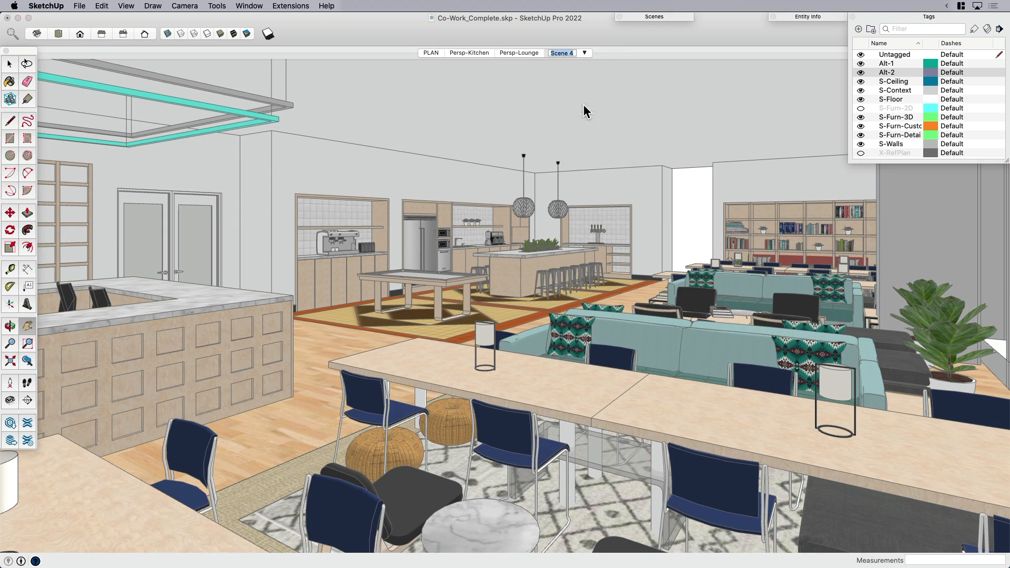
{"action": "left_click", "coordinate": [560, 53]}
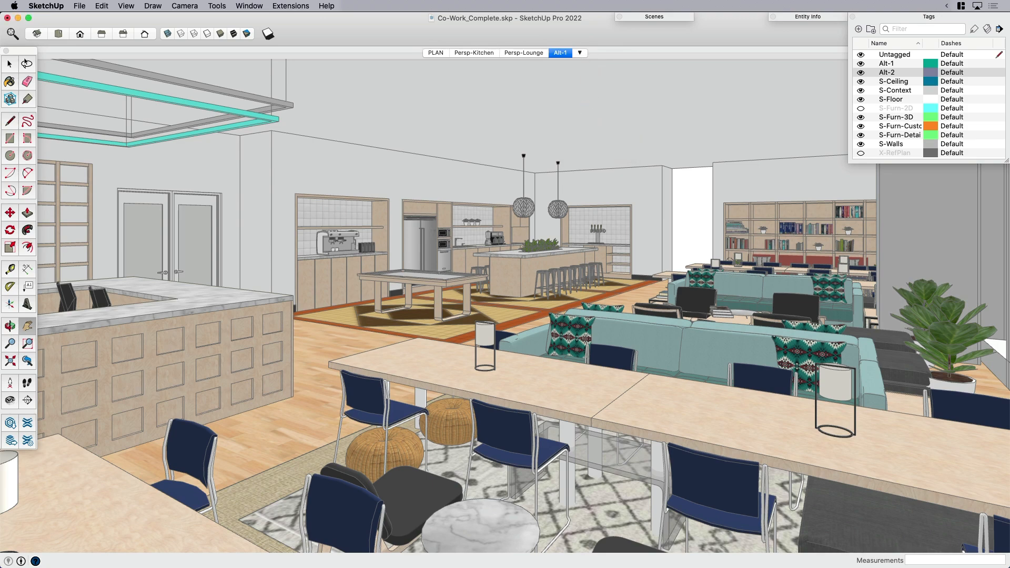
{"action": "left_click", "coordinate": [887, 72]}
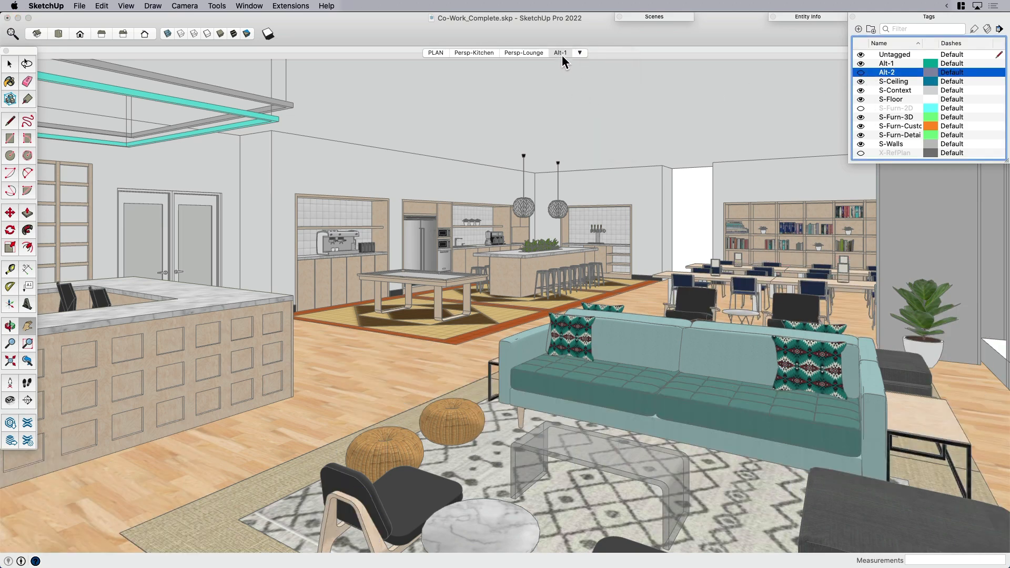
Add another scene from the scene tab menu, name it Alt-2, and show it.
{"action": "left_click", "coordinate": [579, 52]}
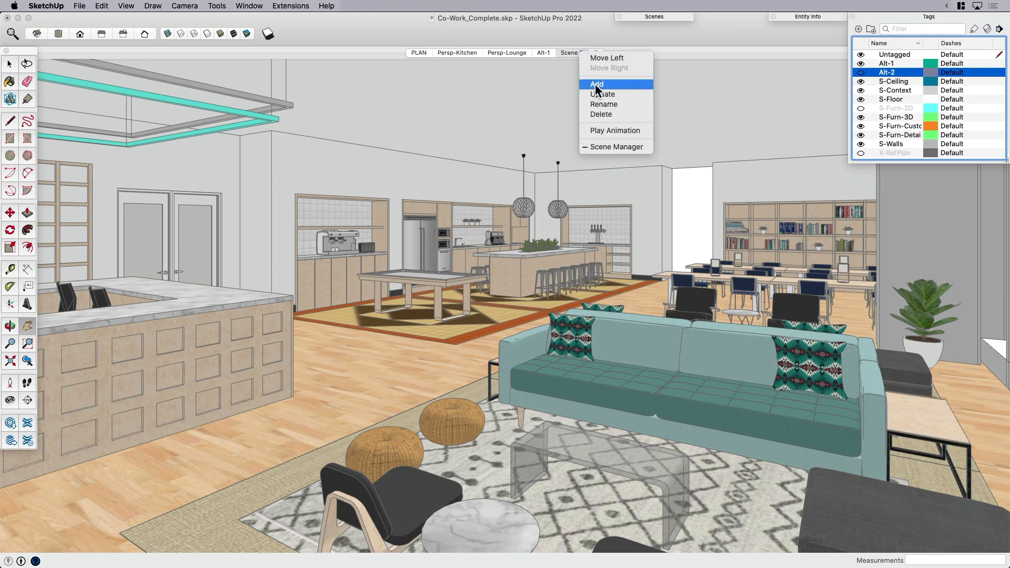
{"action": "left_click", "coordinate": [597, 84]}
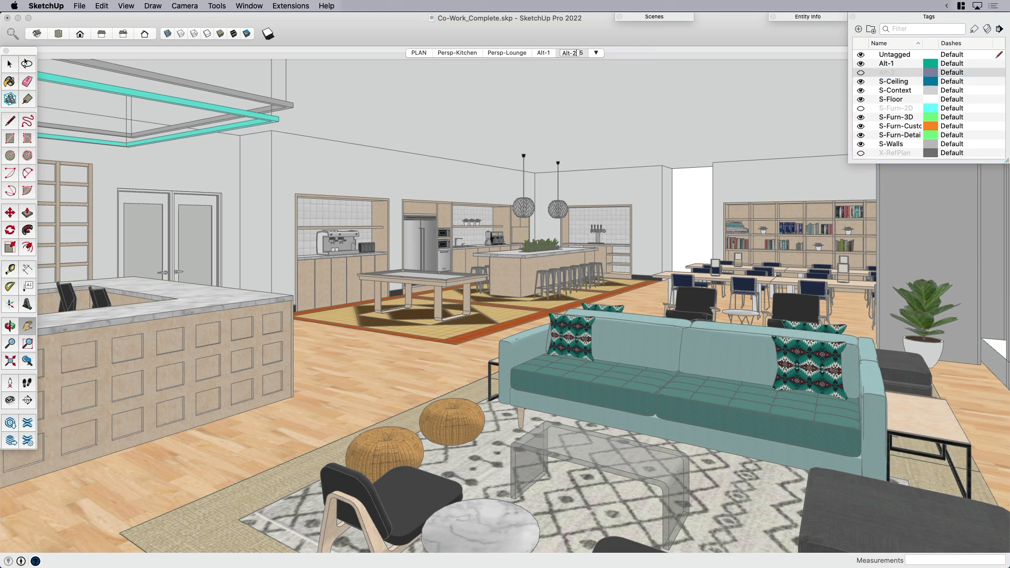
{"action": "left_click", "coordinate": [570, 52]}
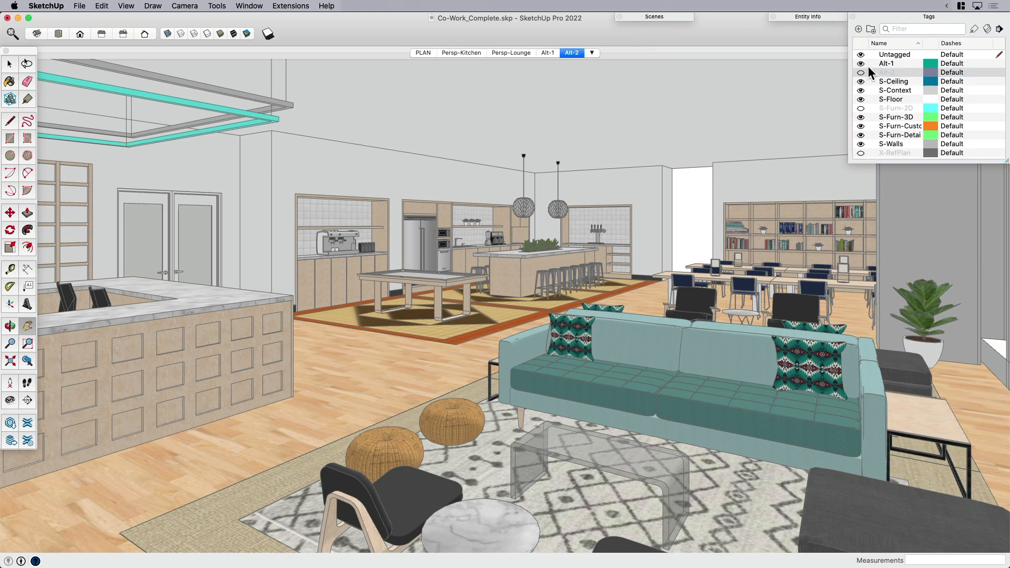
{"action": "right_click", "coordinate": [570, 52]}
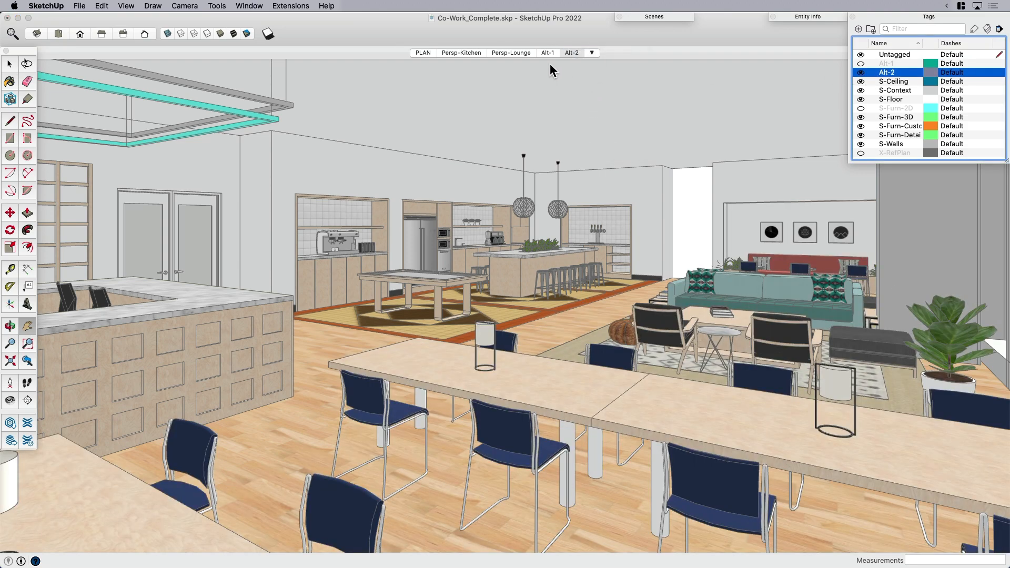
{"action": "left_click", "coordinate": [570, 52]}
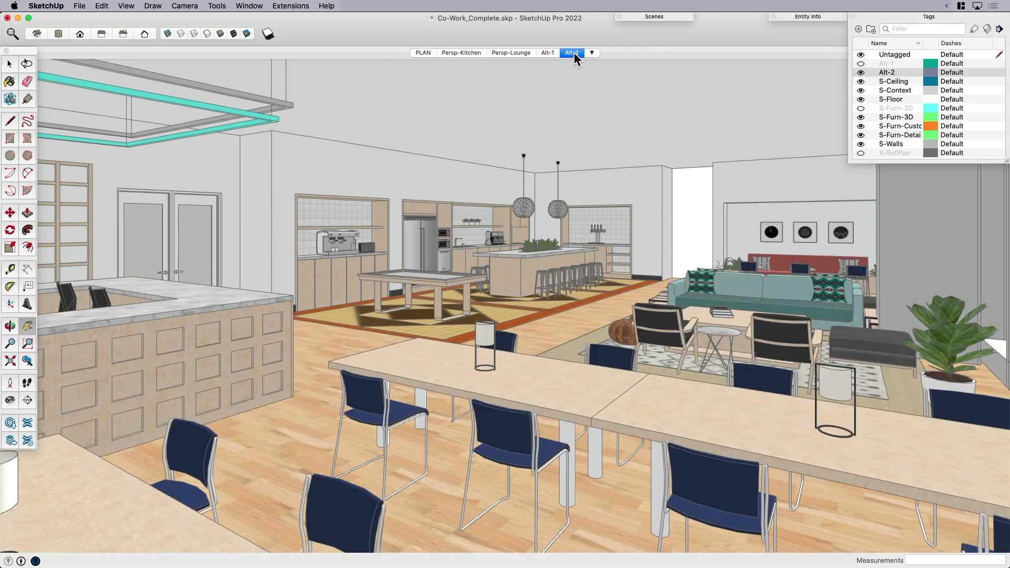
{"action": "mouse_move", "coordinate": [571, 52]}
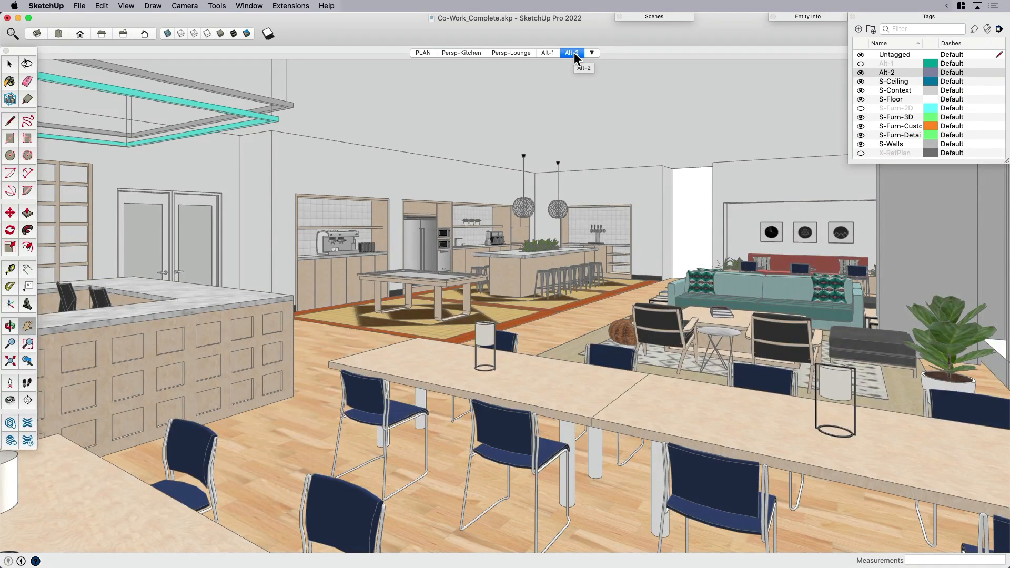
{"action": "mouse_move", "coordinate": [532, 60]}
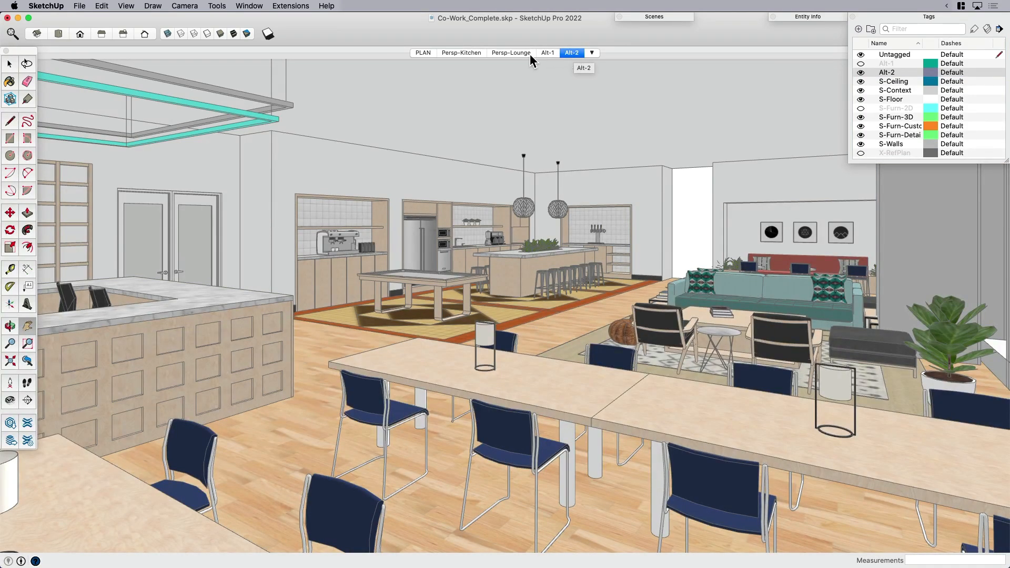
{"action": "mouse_move", "coordinate": [461, 52]}
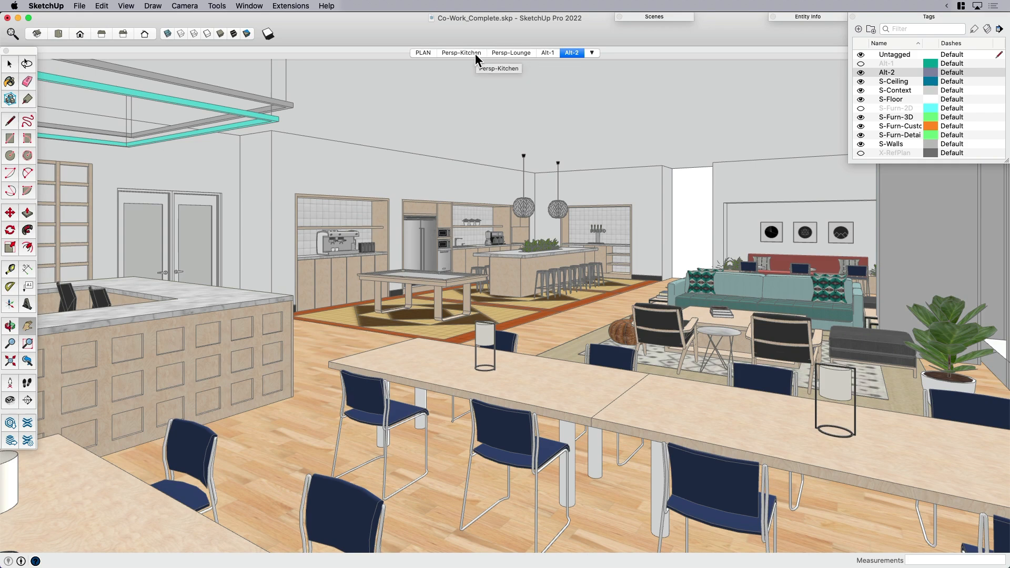
{"action": "mouse_move", "coordinate": [511, 52]}
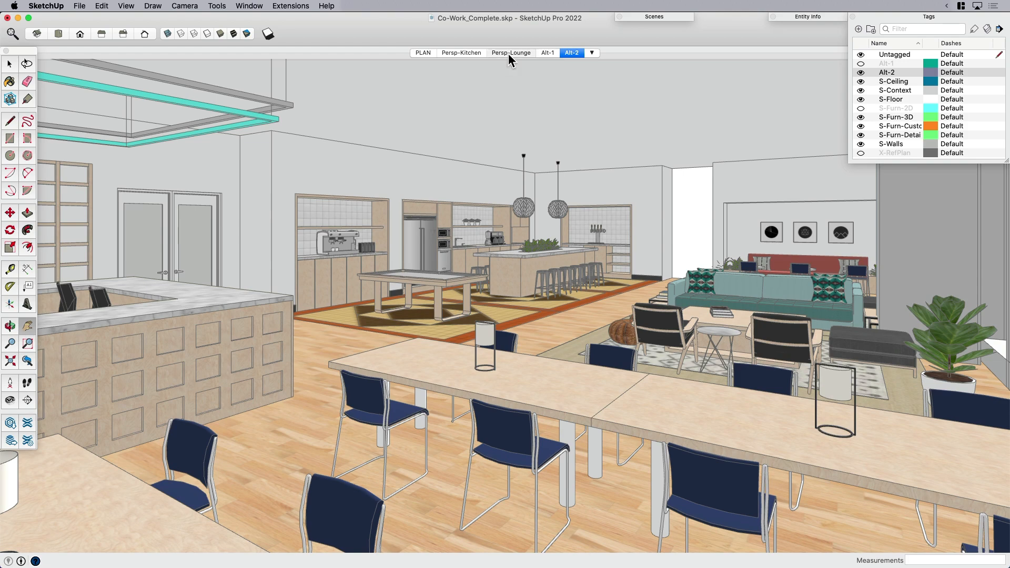
Flip through Persp-Lounge, Persp-Kitchen and Alt-1, then bring up the scene properties.
{"action": "left_click", "coordinate": [510, 53]}
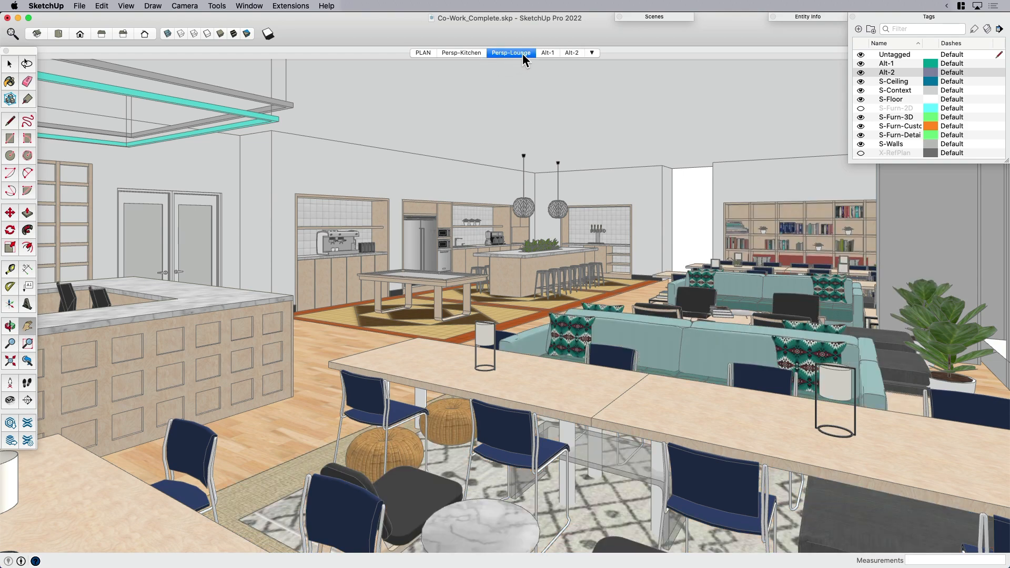
{"action": "left_click", "coordinate": [462, 52]}
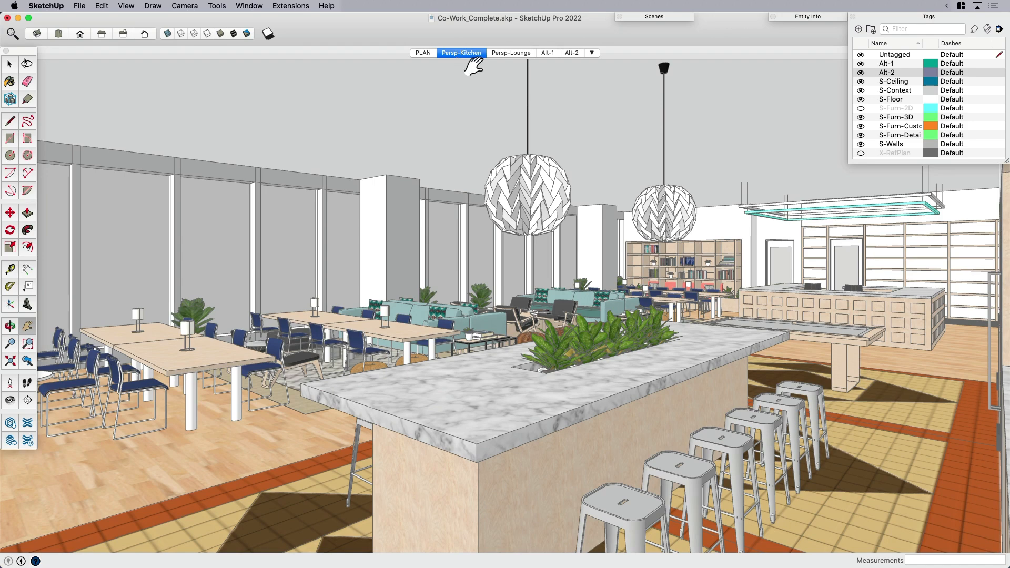
{"action": "left_click", "coordinate": [547, 53]}
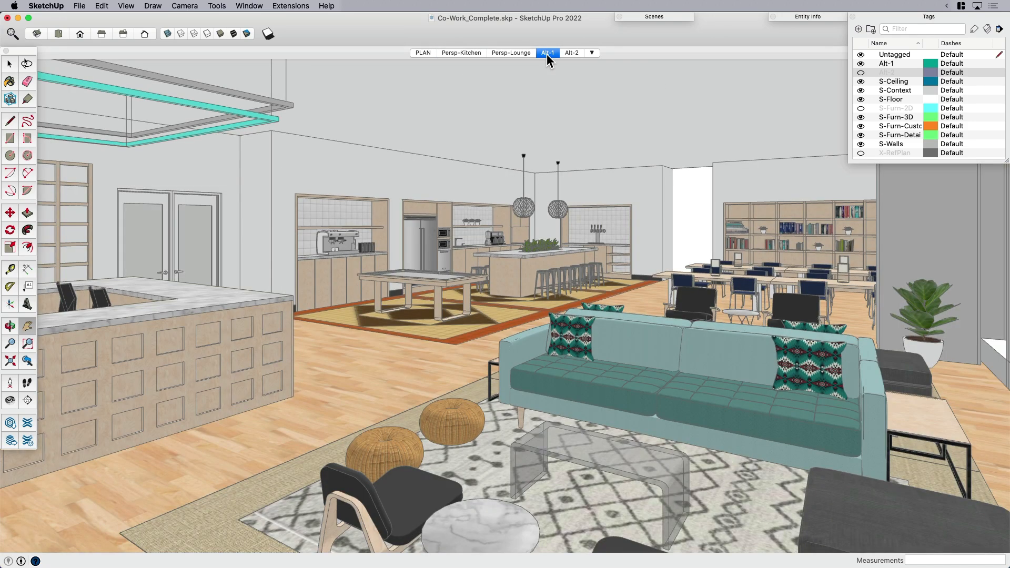
{"action": "mouse_move", "coordinate": [547, 52]}
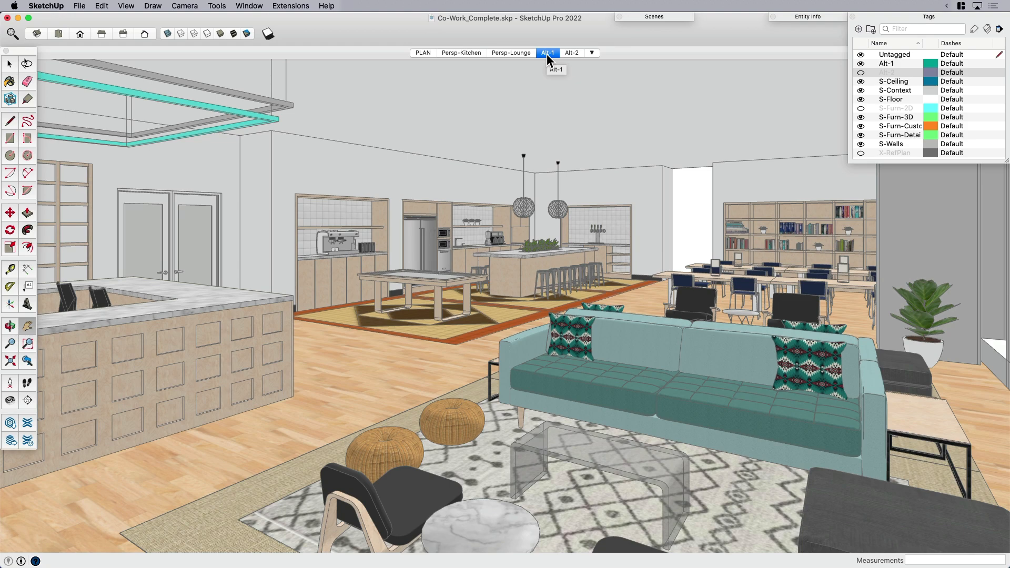
{"action": "mouse_move", "coordinate": [645, 34]}
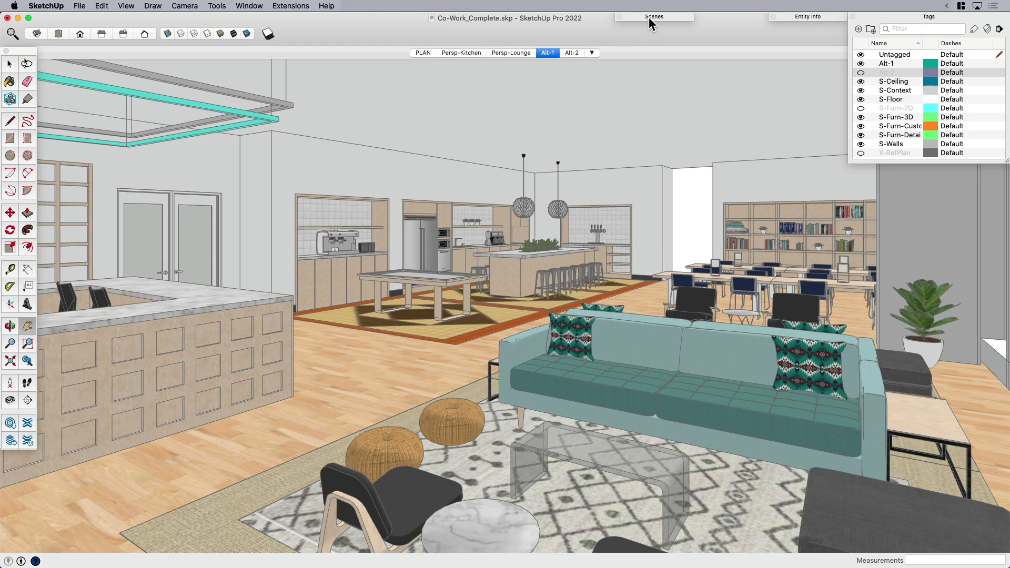
{"action": "left_click", "coordinate": [654, 17]}
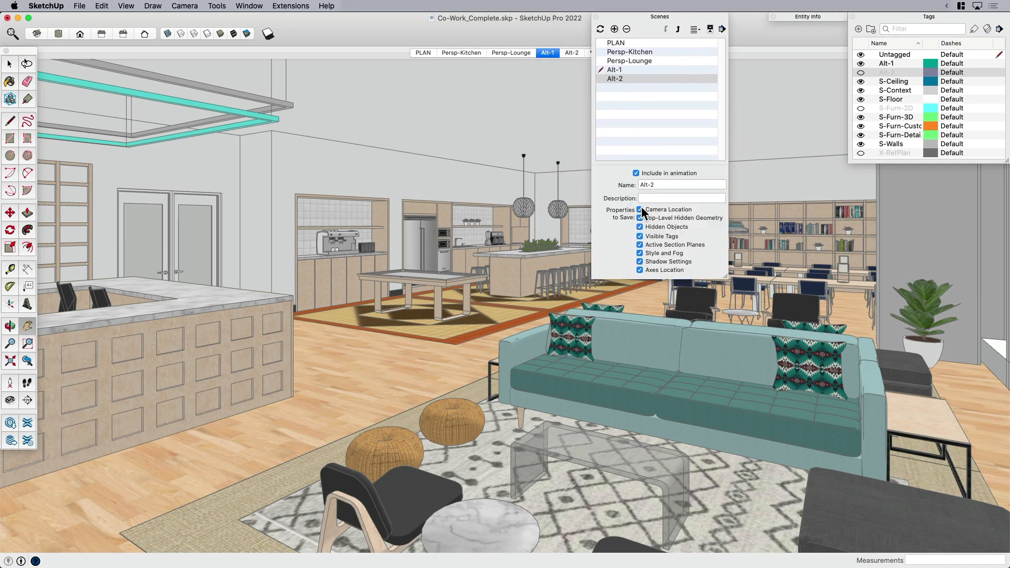
{"action": "mouse_move", "coordinate": [640, 212]}
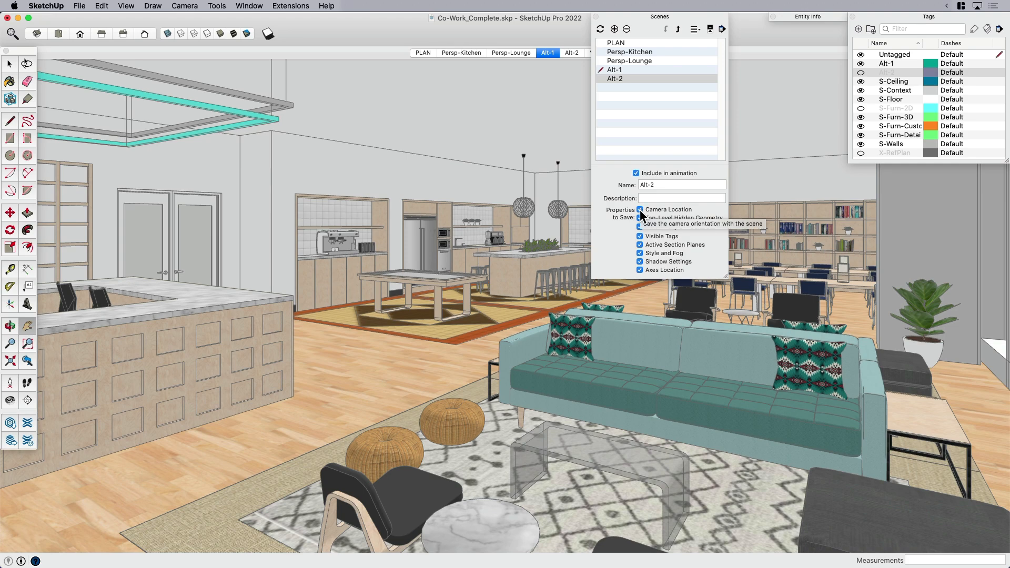
Uncheck Camera Location in the saved properties of the Alt-2 and Alt-1 scenes.
{"action": "left_click", "coordinate": [640, 210]}
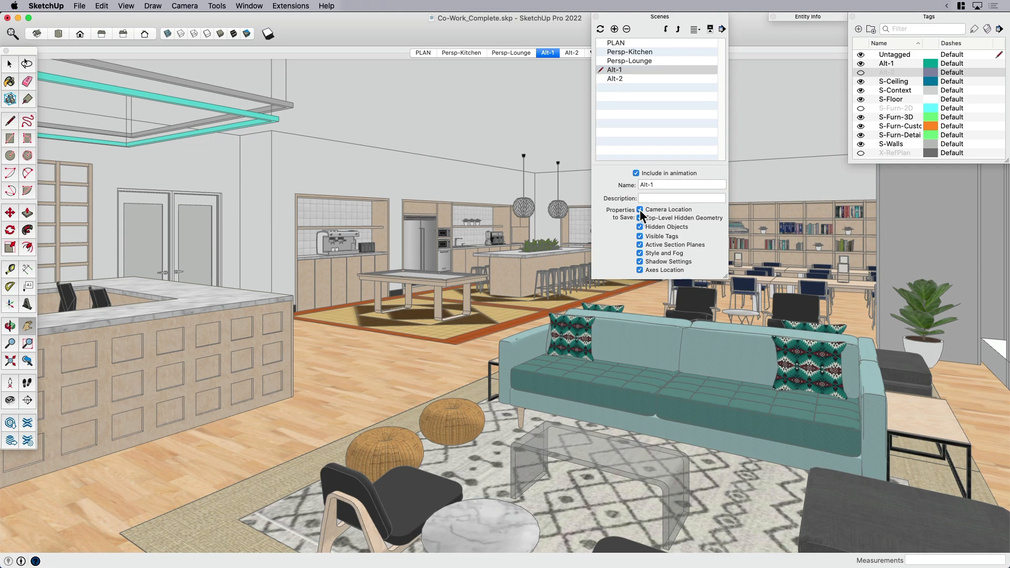
{"action": "left_click", "coordinate": [640, 209]}
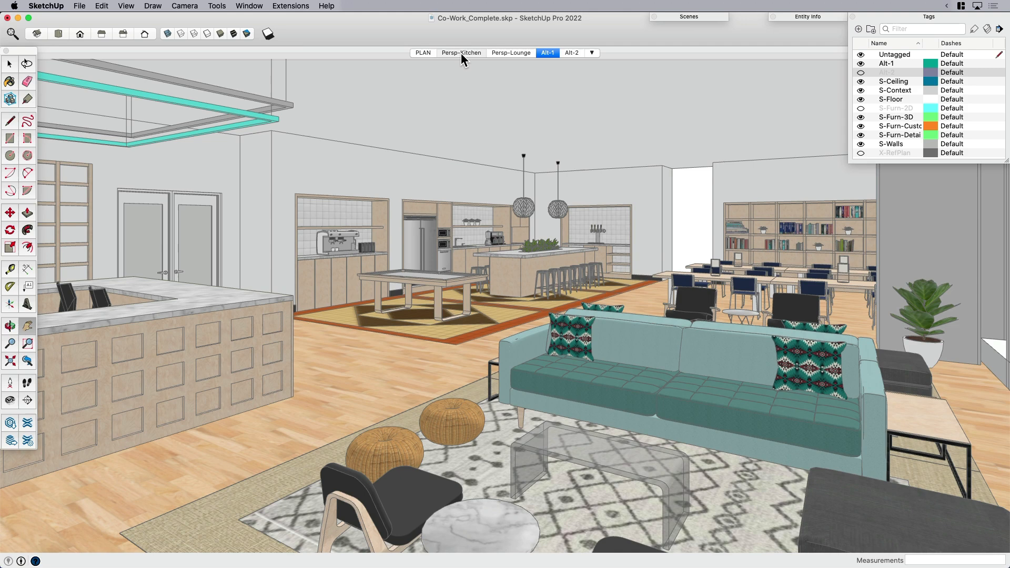
Apply Alt-1 then Alt-2 in Persp-Kitchen, then again in Persp-Lounge, ending on Alt-2.
{"action": "left_click", "coordinate": [461, 53]}
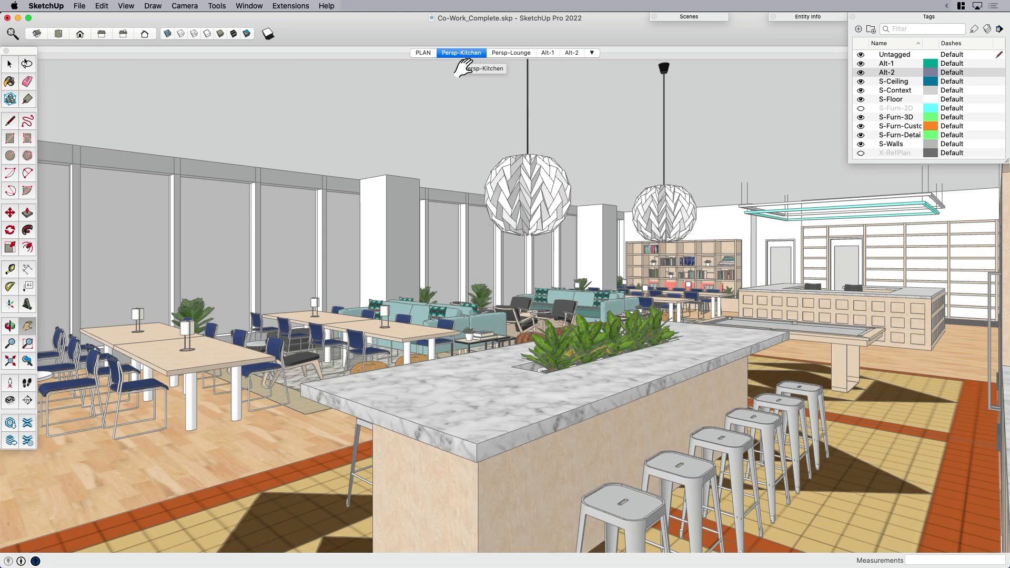
{"action": "mouse_move", "coordinate": [463, 68]}
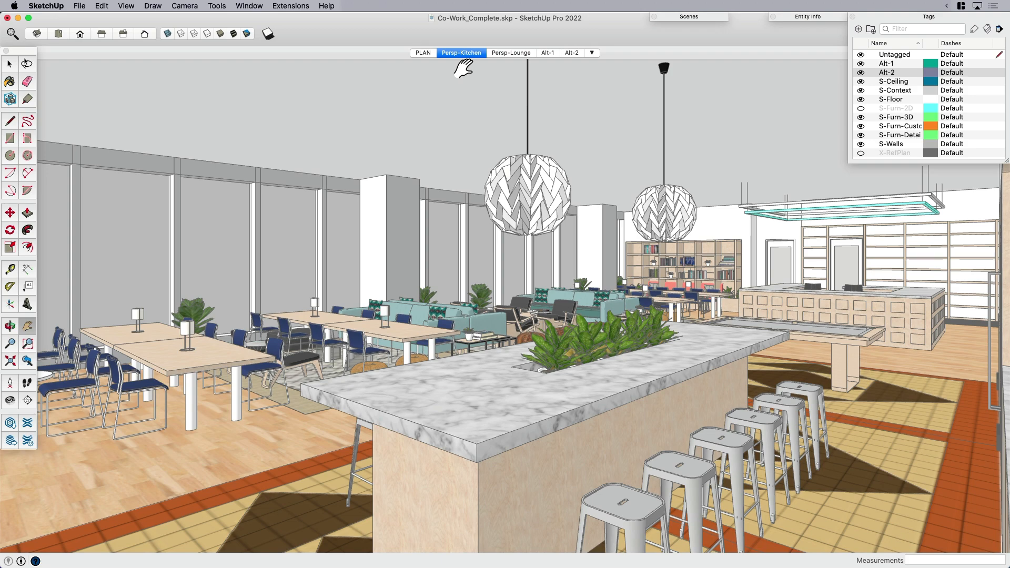
{"action": "mouse_move", "coordinate": [552, 59]}
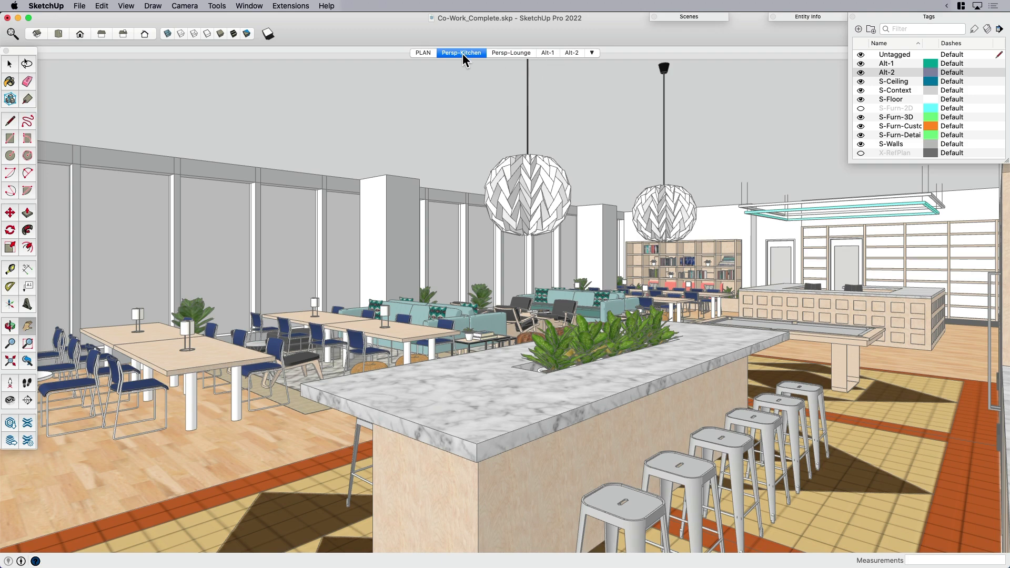
{"action": "mouse_move", "coordinate": [547, 58]}
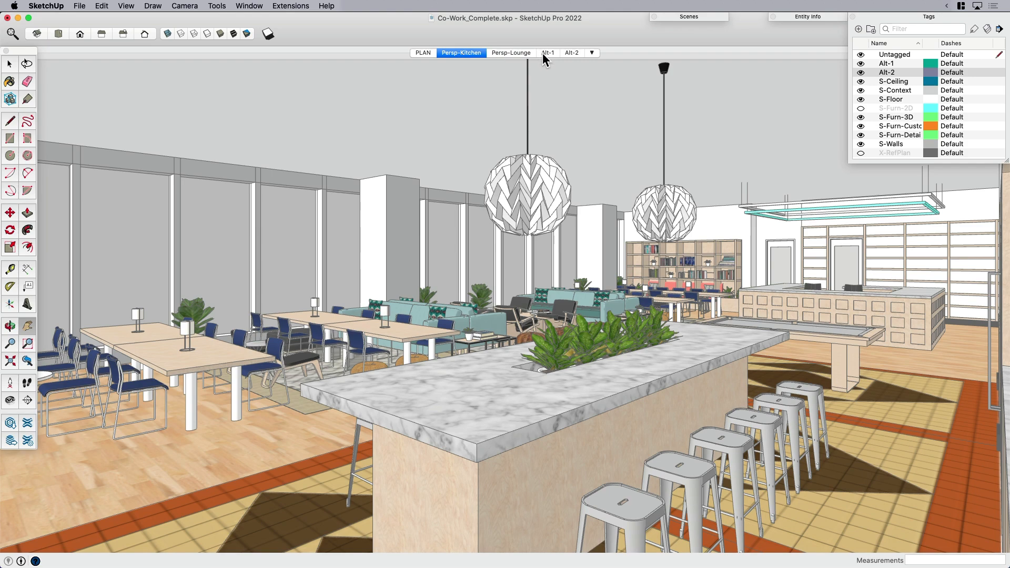
{"action": "left_click", "coordinate": [547, 53]}
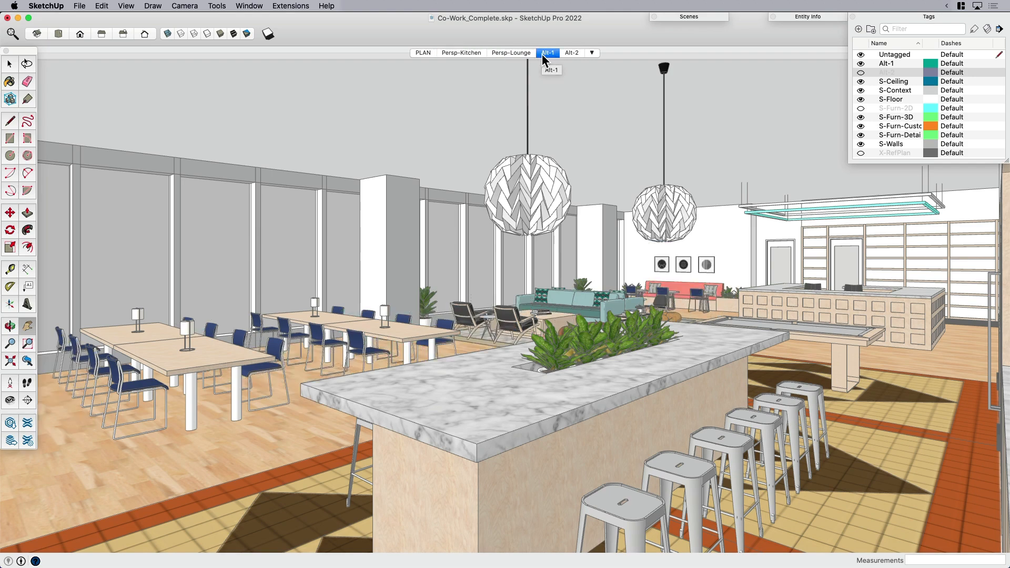
{"action": "mouse_move", "coordinate": [574, 54]}
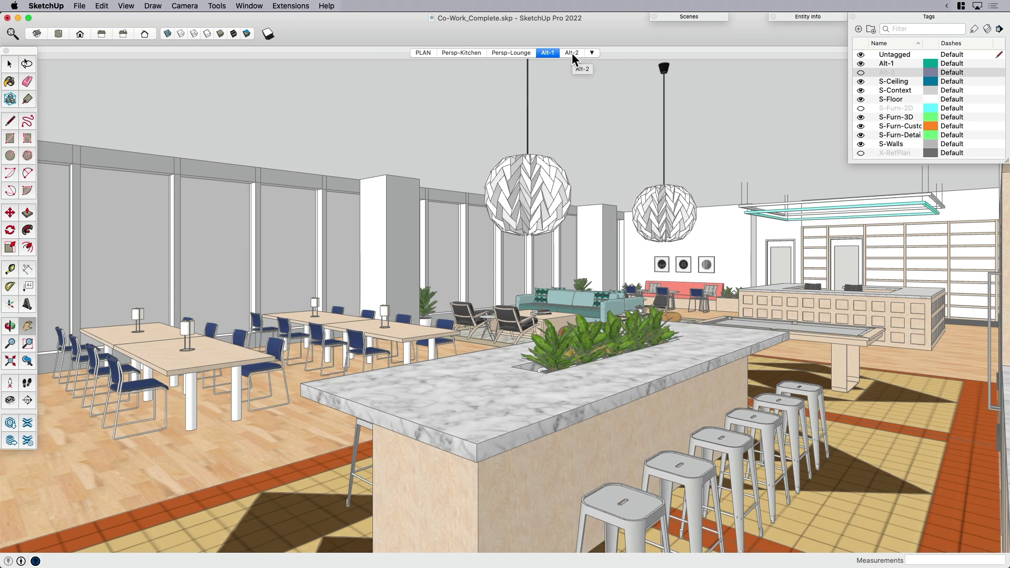
{"action": "left_click", "coordinate": [571, 52]}
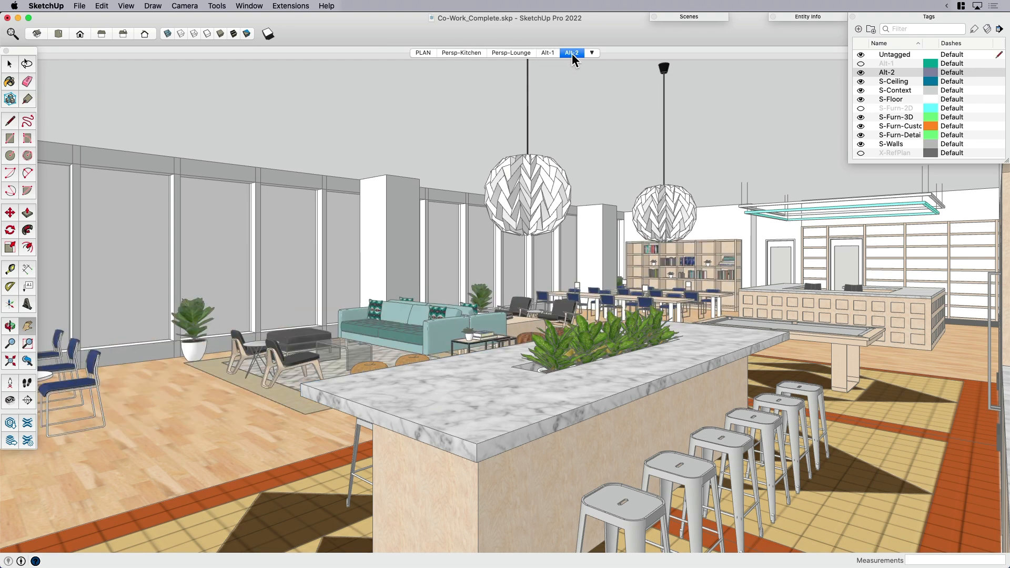
{"action": "mouse_move", "coordinate": [572, 52]}
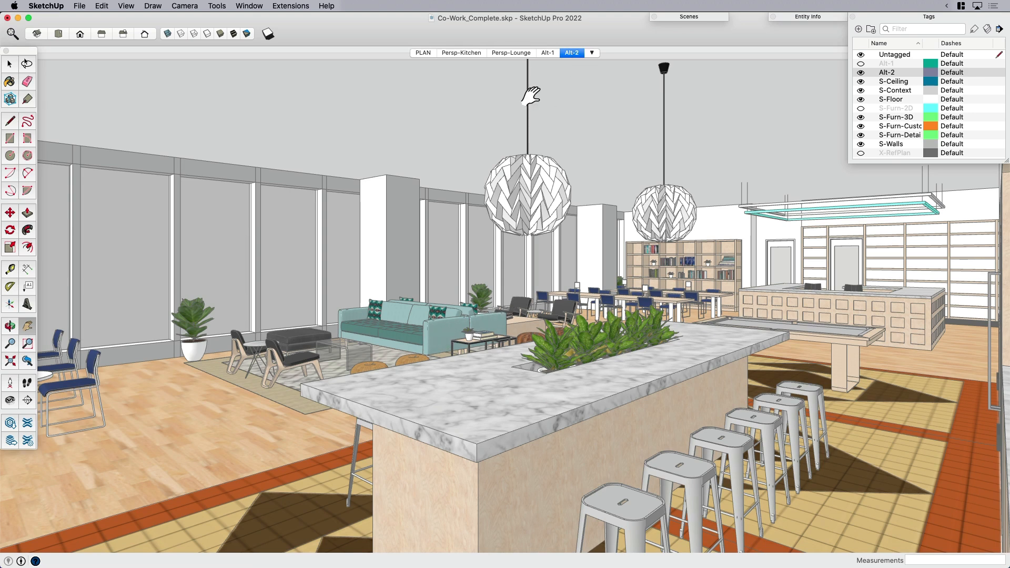
{"action": "mouse_move", "coordinate": [511, 53]}
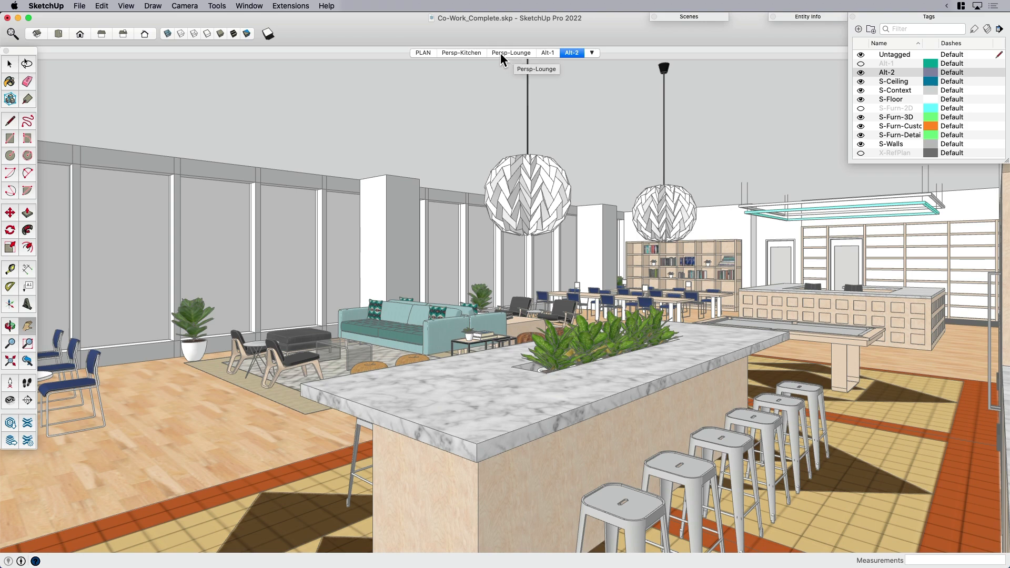
{"action": "left_click", "coordinate": [510, 53]}
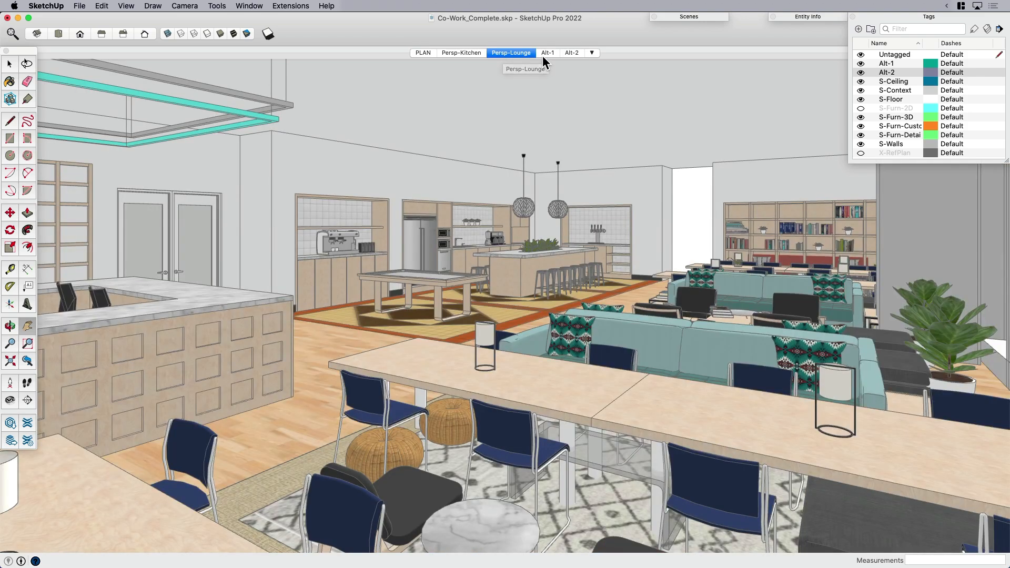
{"action": "left_click", "coordinate": [547, 52]}
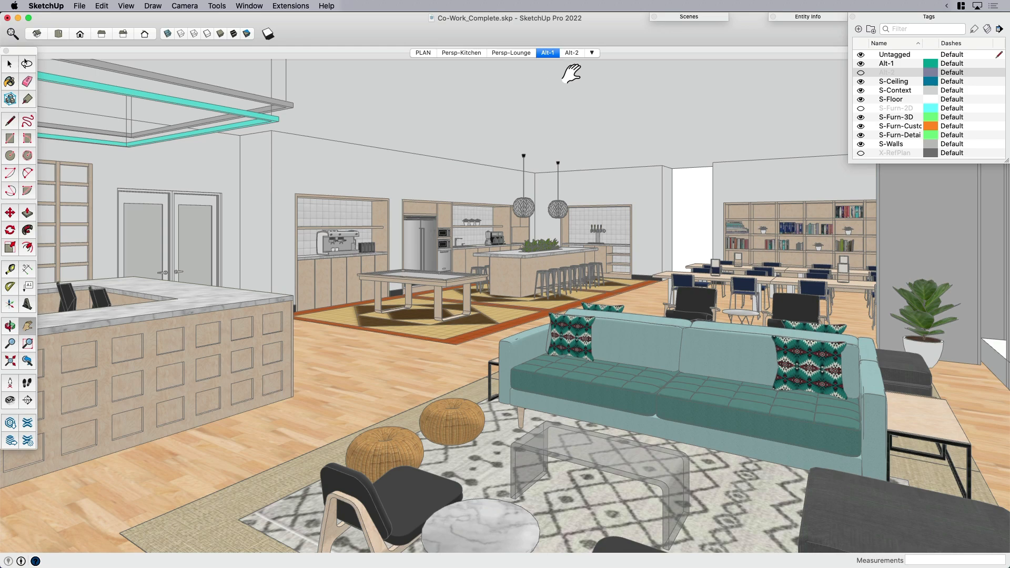
{"action": "left_click", "coordinate": [571, 52]}
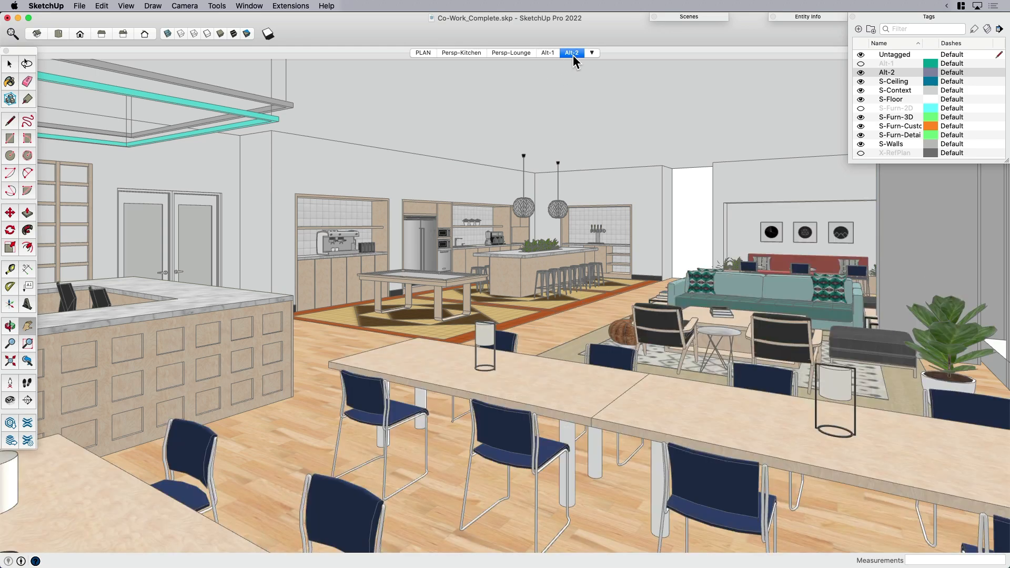
{"action": "mouse_move", "coordinate": [572, 52]}
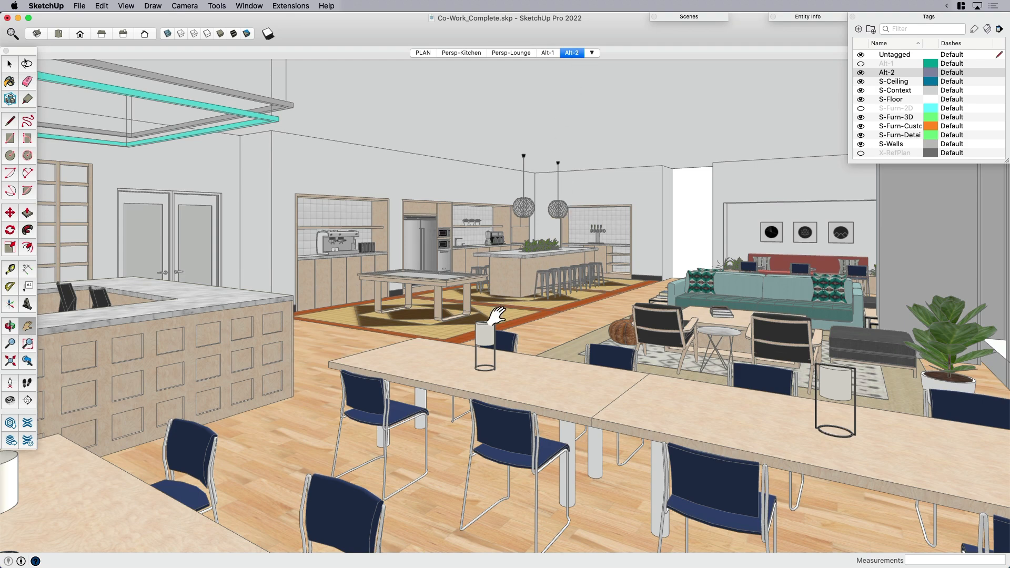
Orbit to a custom lounge viewpoint and apply Alt-1, then Alt-2, without the camera resetting.
{"action": "left_click_drag", "start_coordinate": [496, 314], "coordinate": [523, 367]}
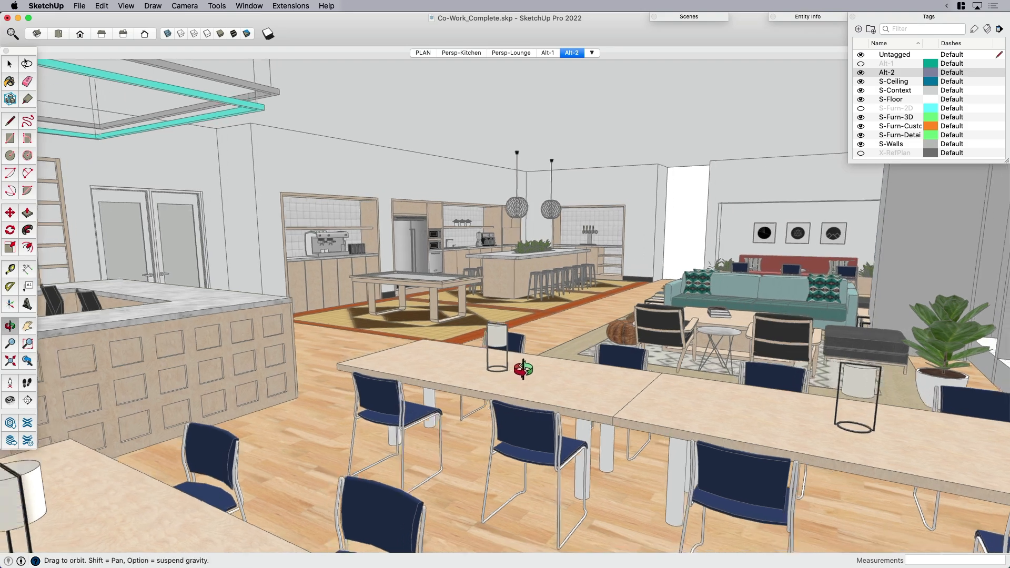
{"action": "left_click_drag", "start_coordinate": [522, 367], "coordinate": [470, 351]}
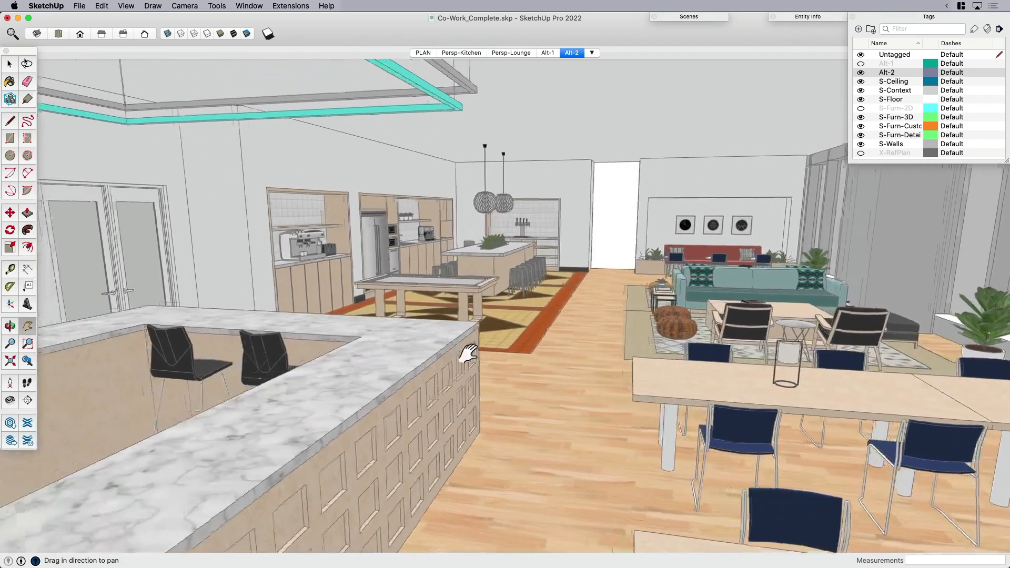
{"action": "left_click_drag", "start_coordinate": [470, 351], "coordinate": [299, 315]}
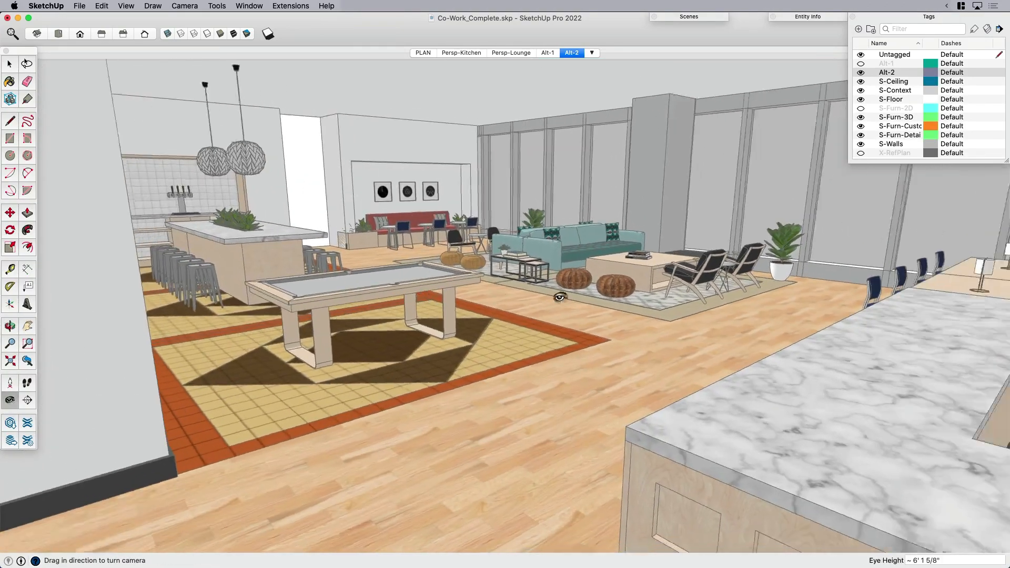
{"action": "left_click_drag", "start_coordinate": [559, 296], "coordinate": [482, 291]}
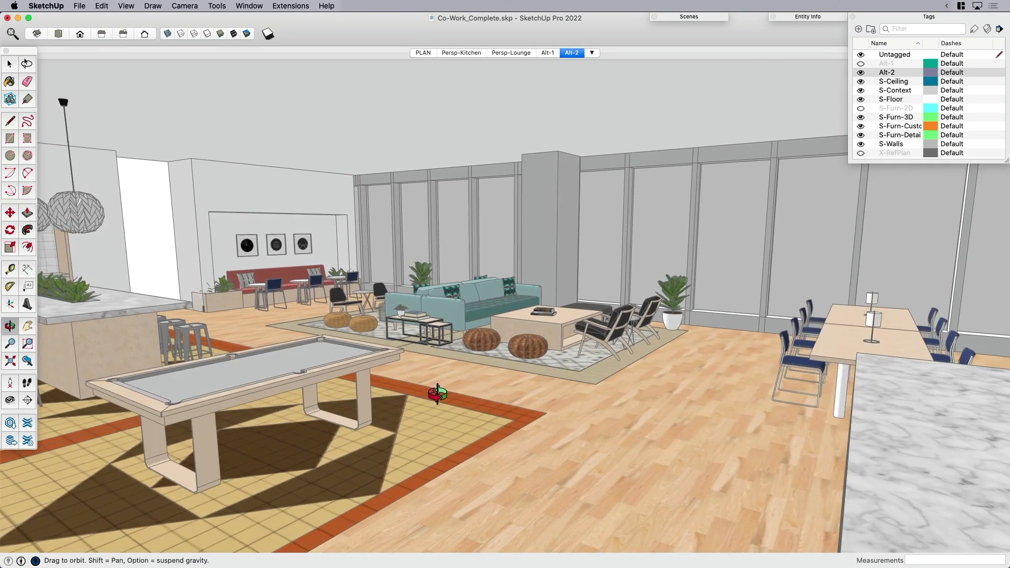
{"action": "left_click", "coordinate": [546, 52]}
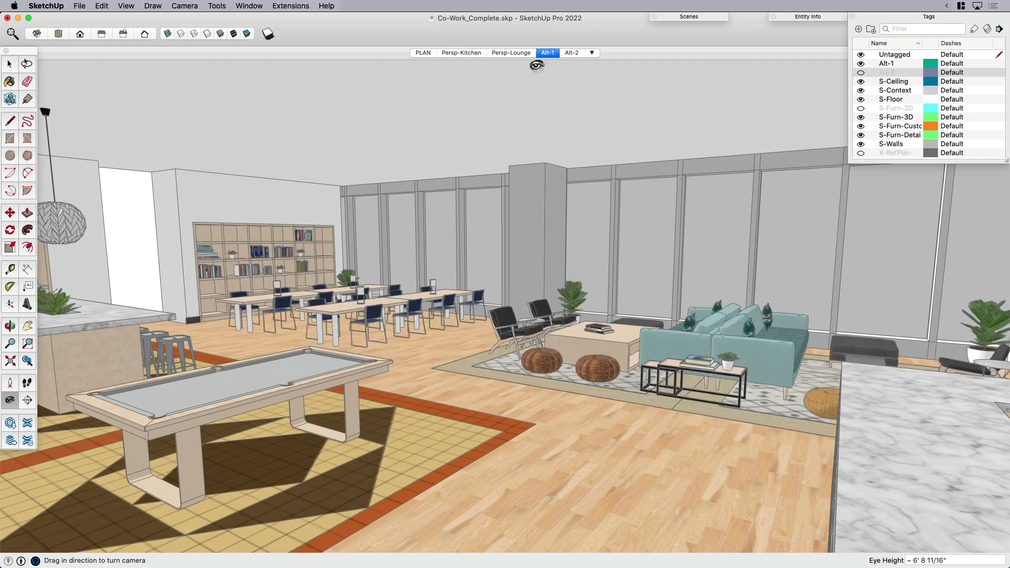
{"action": "left_click_drag", "start_coordinate": [536, 64], "coordinate": [442, 279]}
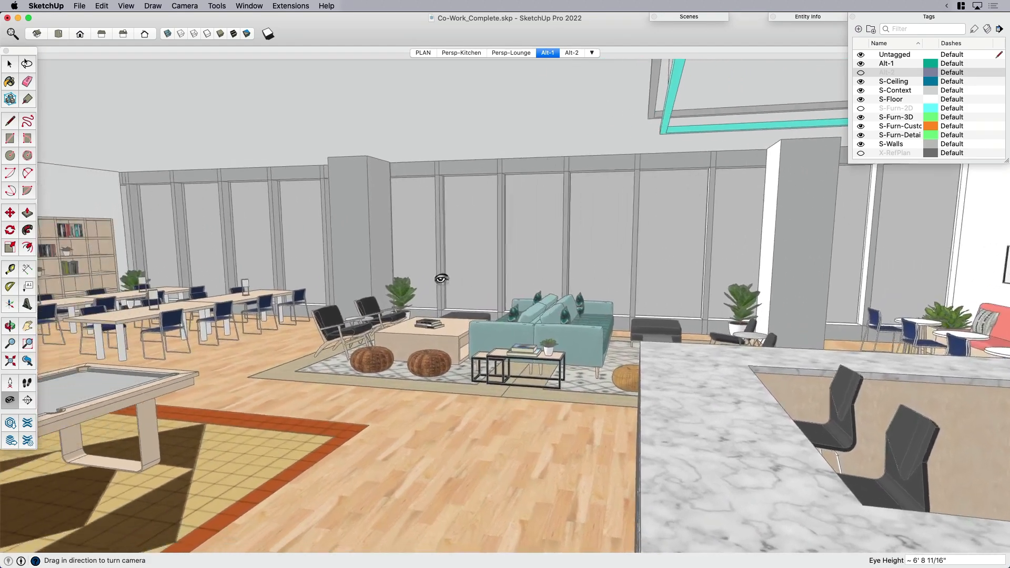
{"action": "left_click", "coordinate": [571, 52]}
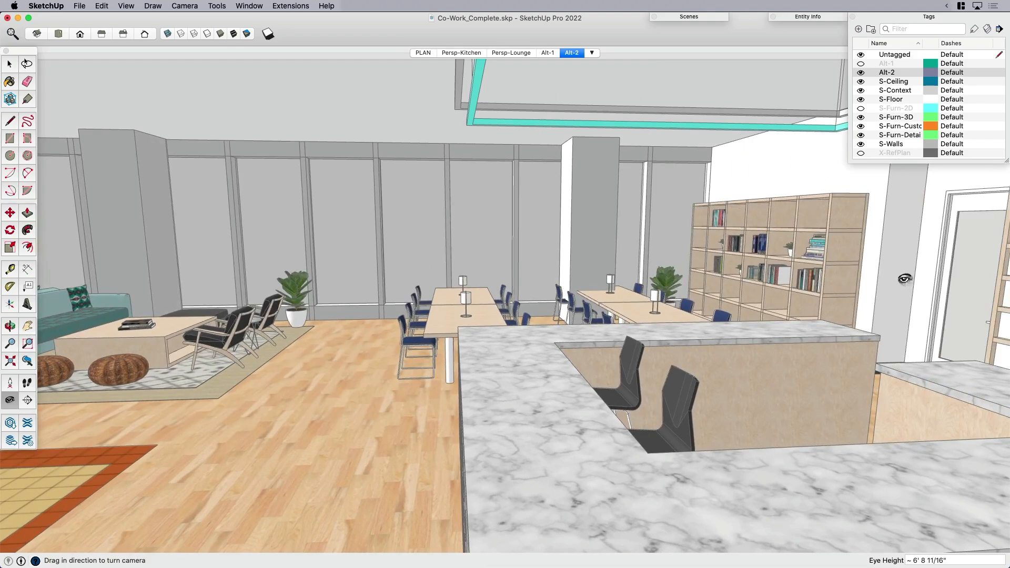
{"action": "mouse_move", "coordinate": [867, 313]}
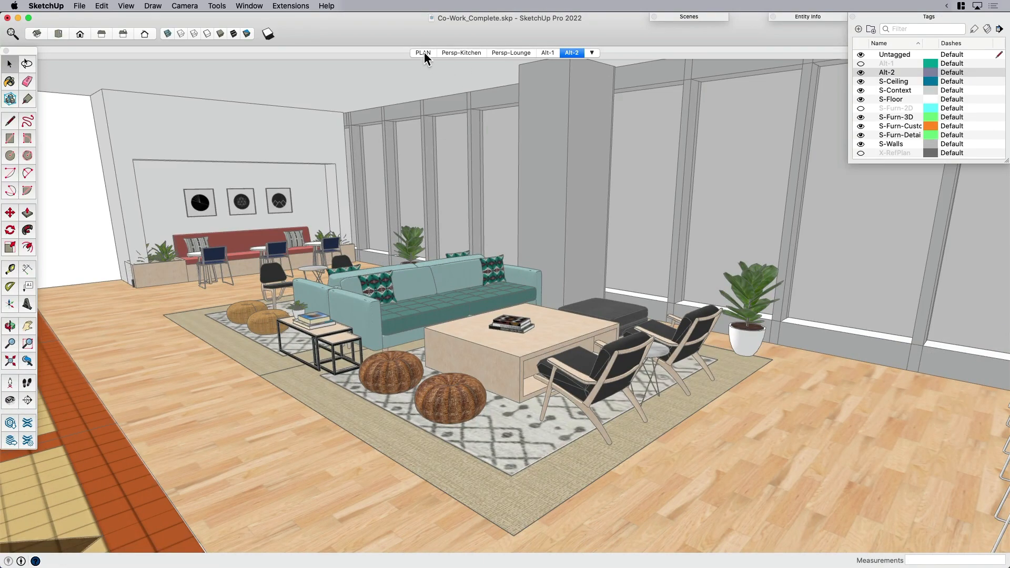
From the PLAN scene, apply Alt-1 and Alt-2 alternately, ending on Alt-2.
{"action": "left_click", "coordinate": [422, 53]}
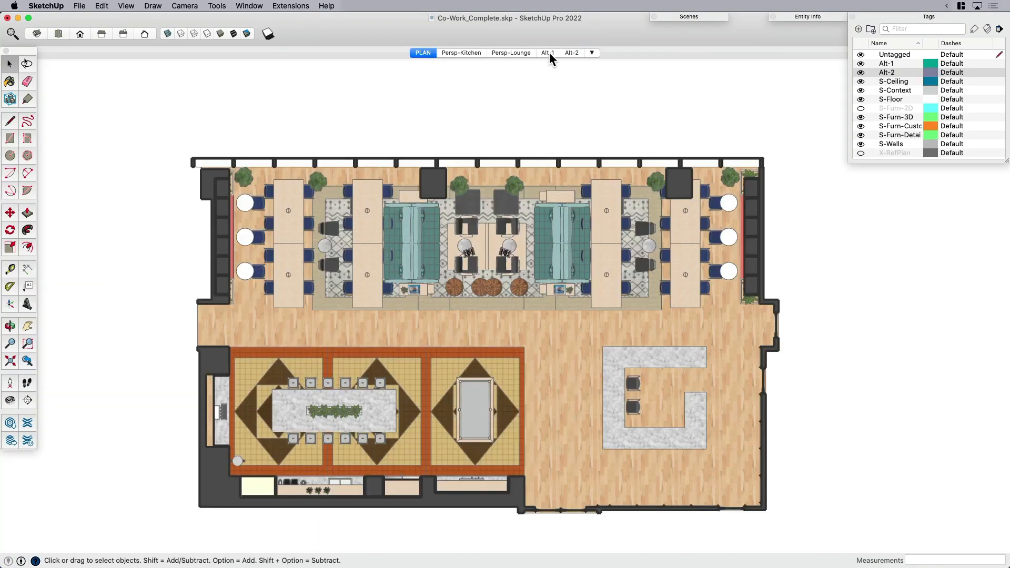
{"action": "mouse_move", "coordinate": [547, 52]}
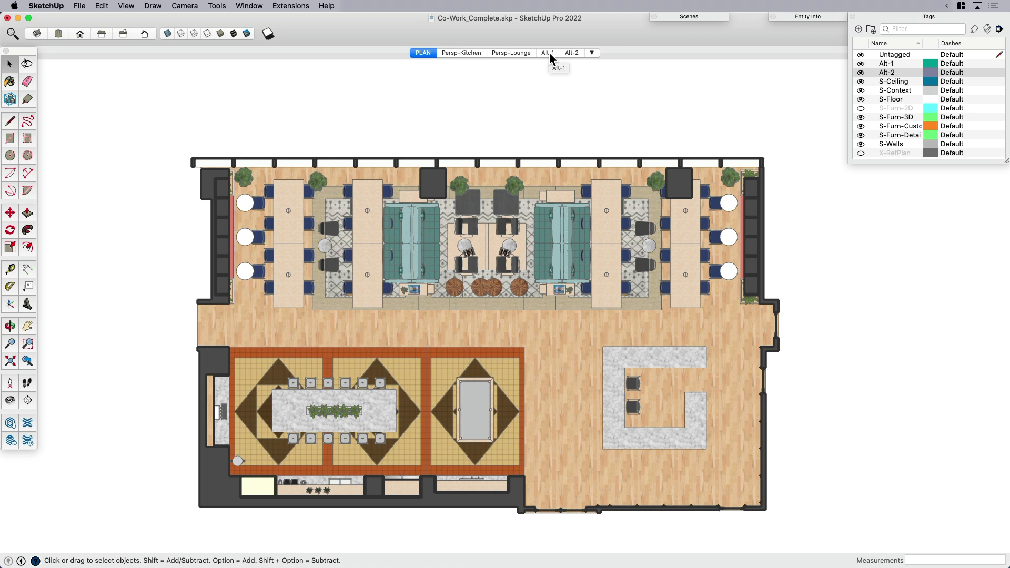
{"action": "left_click", "coordinate": [547, 52]}
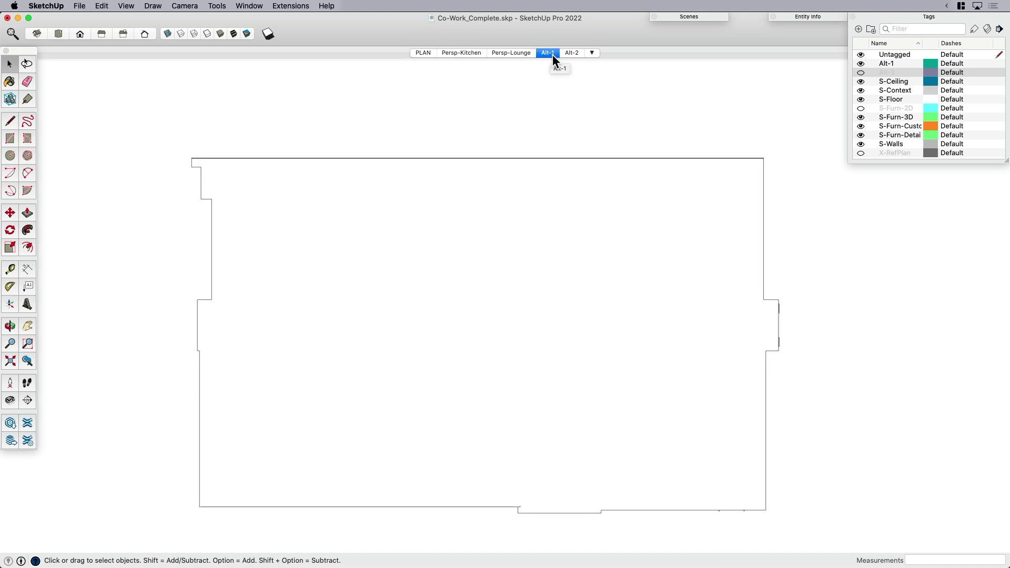
{"action": "left_click", "coordinate": [572, 52]}
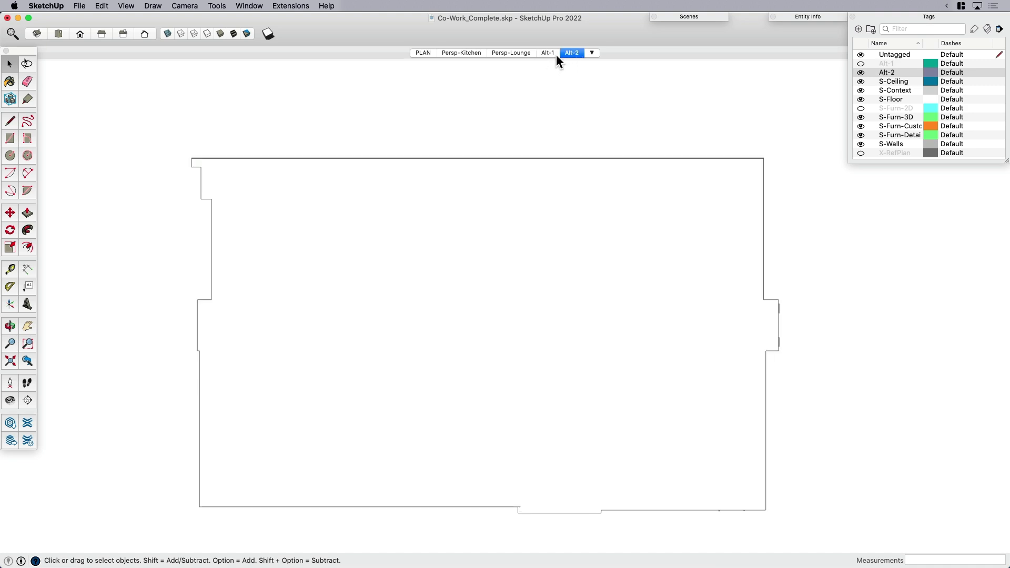
{"action": "left_click", "coordinate": [548, 52]}
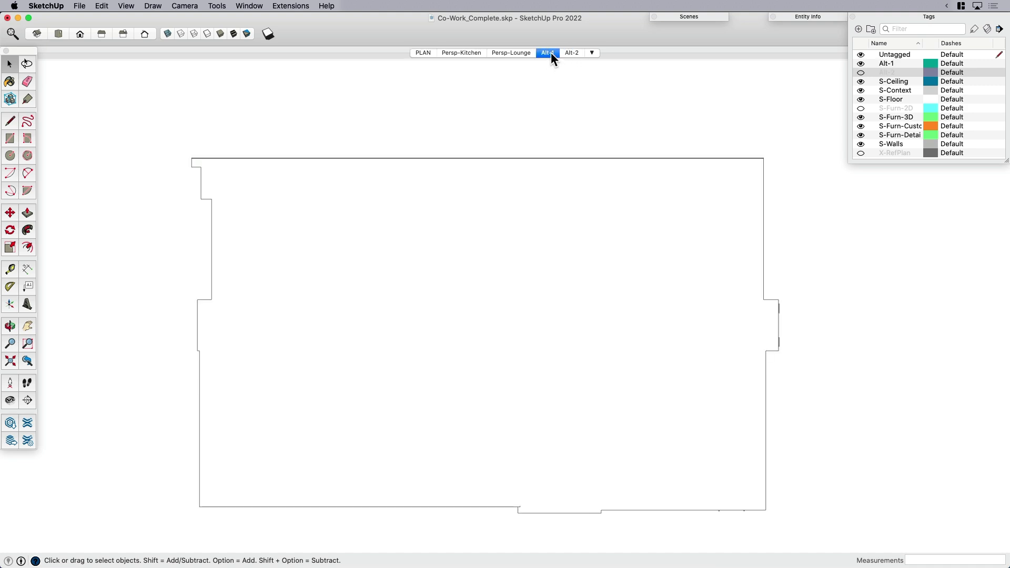
{"action": "mouse_move", "coordinate": [547, 52]}
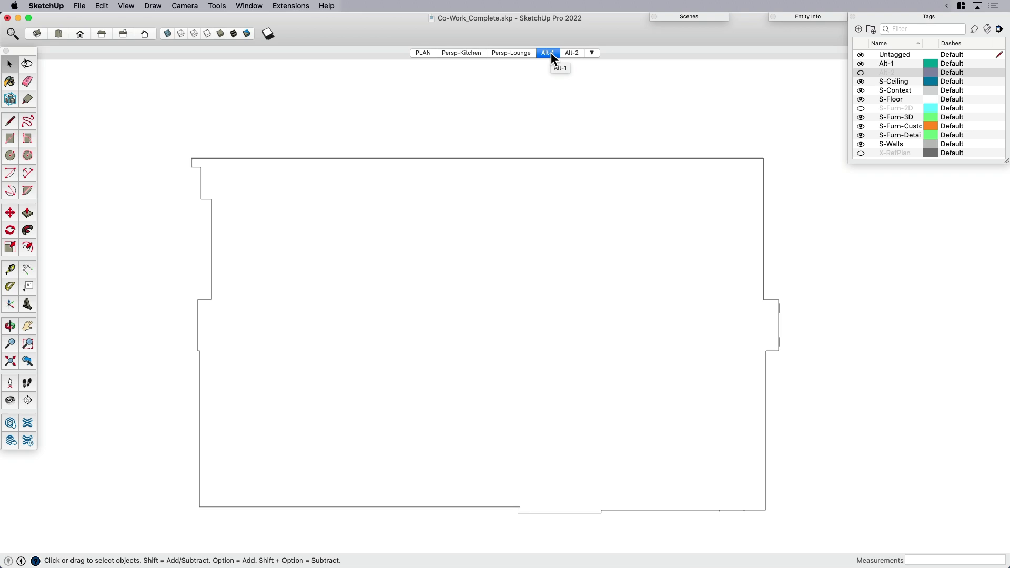
{"action": "left_click", "coordinate": [571, 52]}
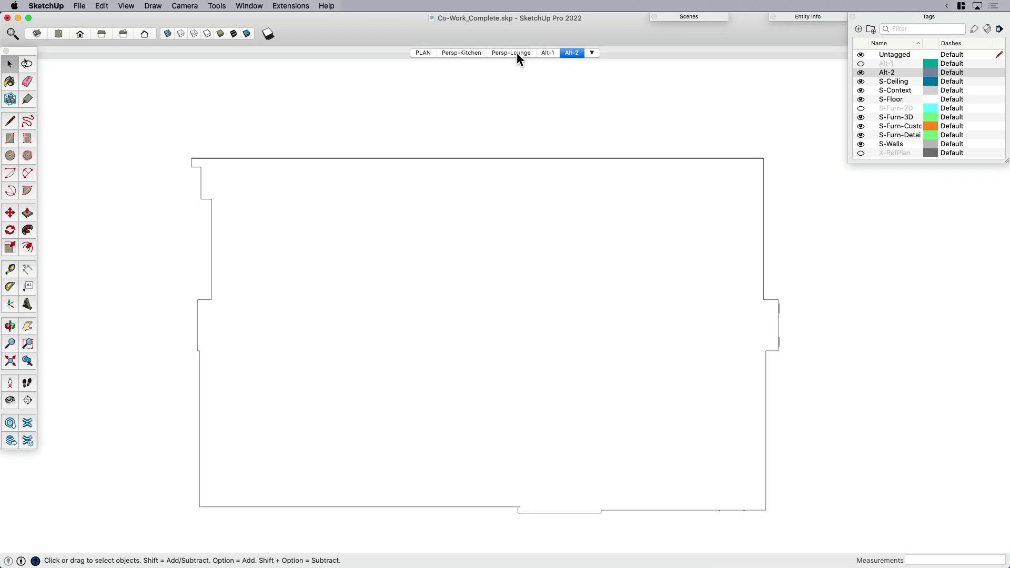
Switch to Persp-Lounge and apply Alt-1 to show its sofa layout.
{"action": "left_click", "coordinate": [511, 52]}
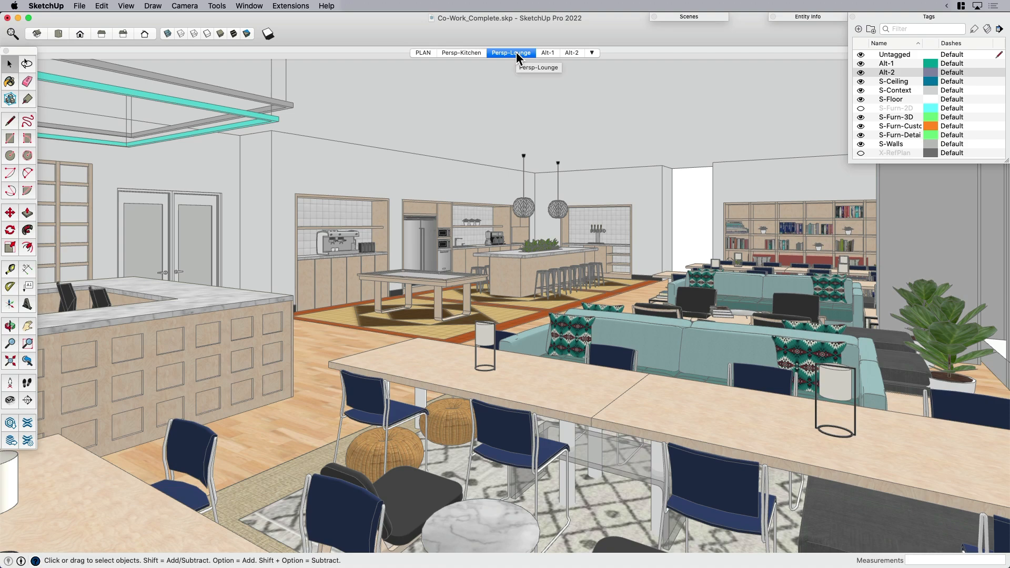
{"action": "left_click", "coordinate": [547, 53]}
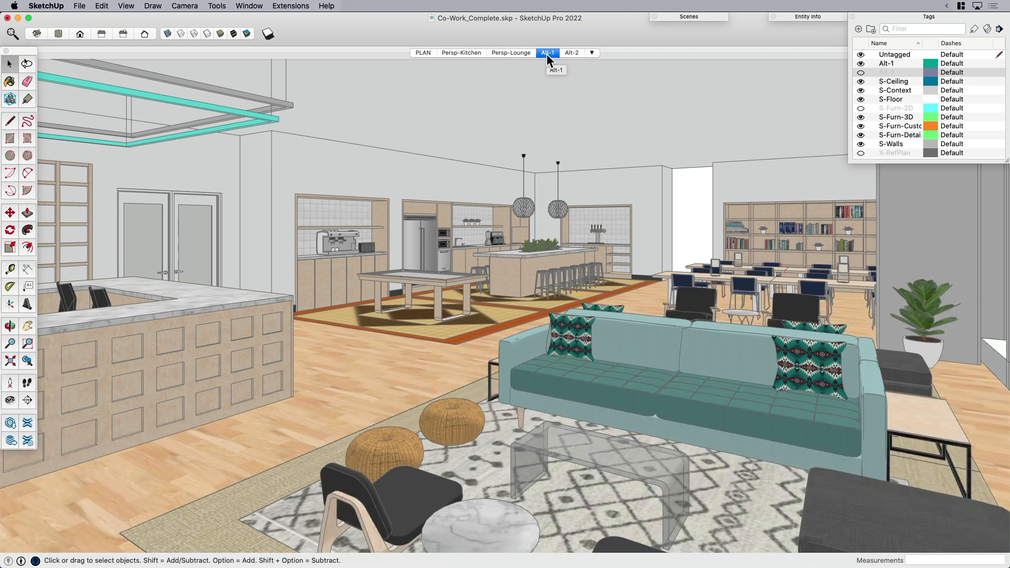
{"action": "mouse_move", "coordinate": [557, 187]}
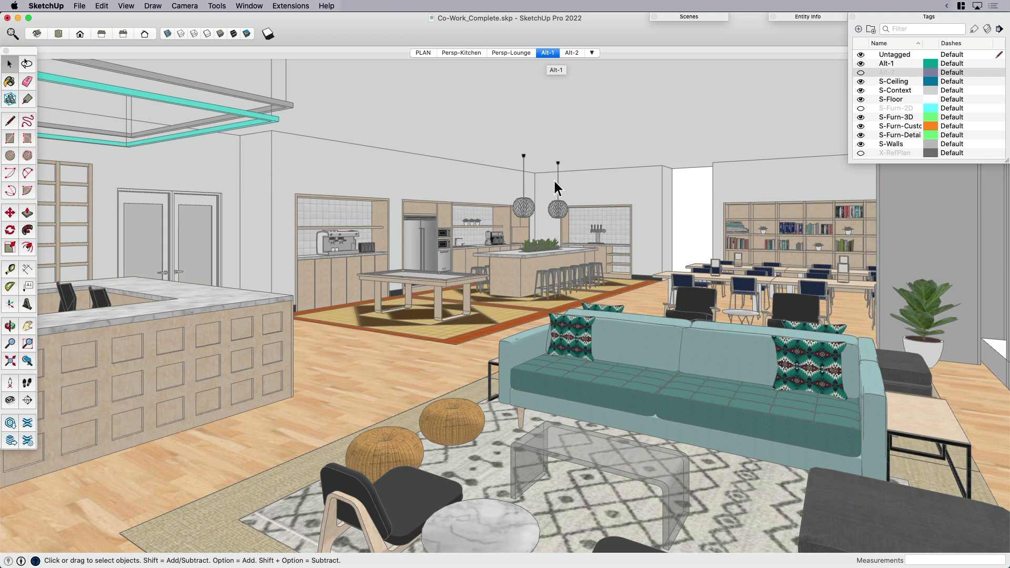